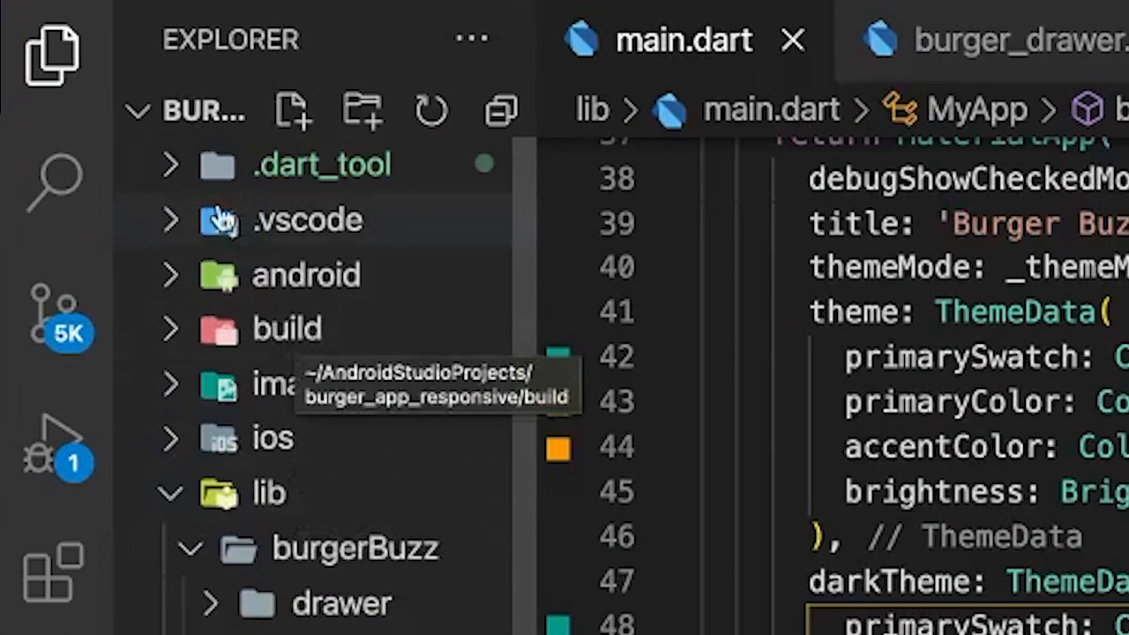
{"action": "mouse_move", "coordinate": [221, 212]}
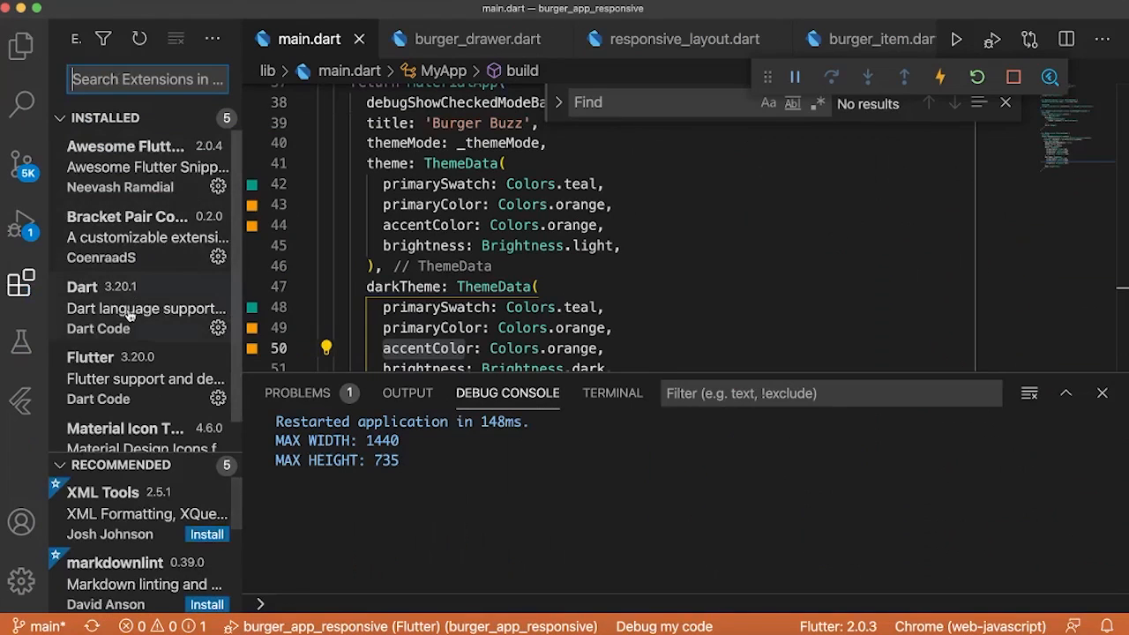
Step: Review the Material Icon Theme and Bracket Pair Colorizer 2 extensions, then bring up burger_drawer.dart from the file tree
{"action": "left_click", "coordinate": [124, 426]}
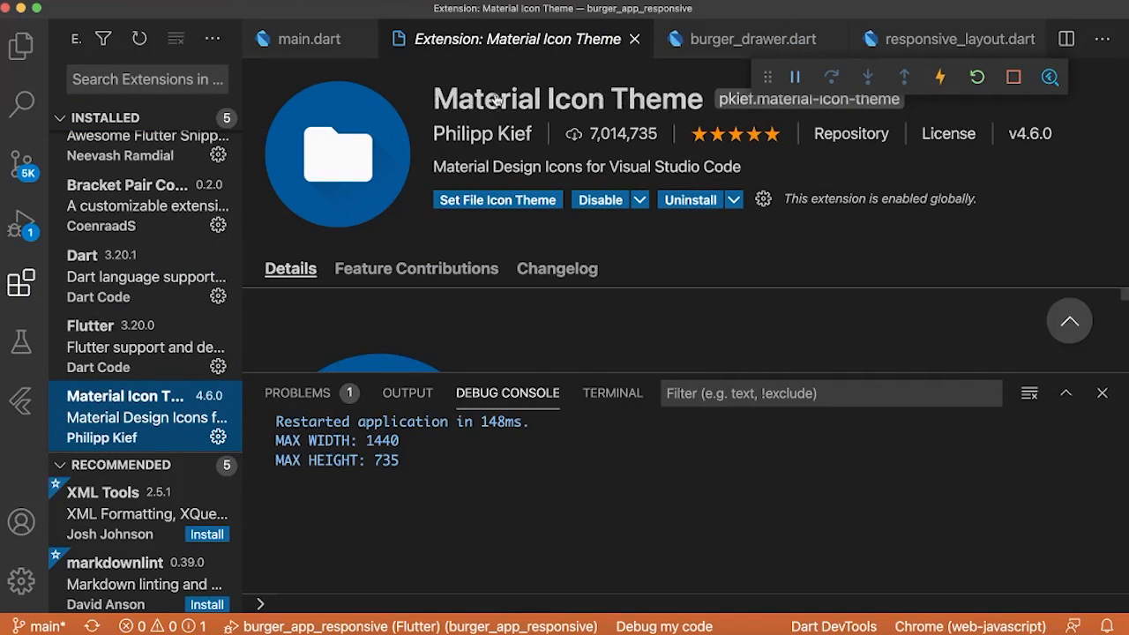
{"action": "mouse_move", "coordinate": [120, 218]}
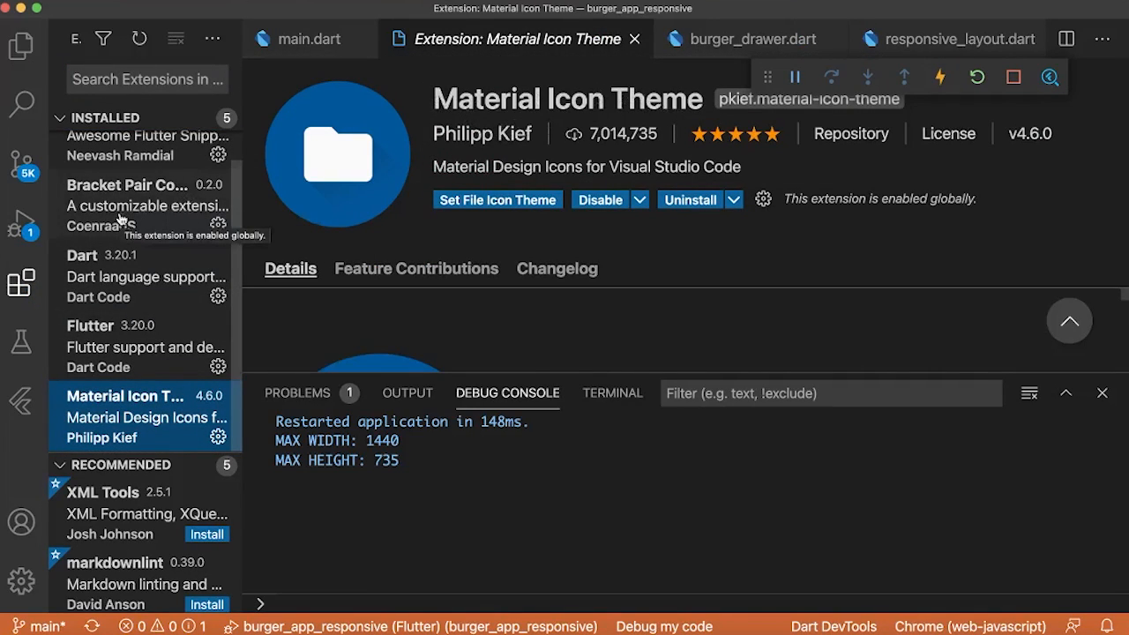
{"action": "left_click", "coordinate": [127, 185]}
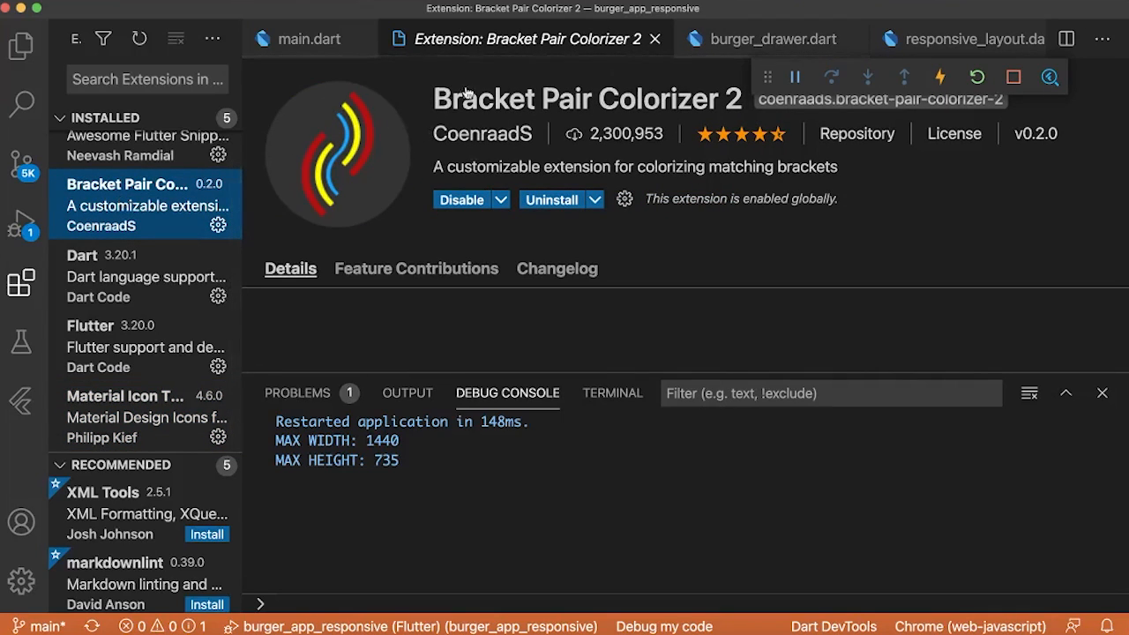
{"action": "left_click", "coordinate": [21, 46]}
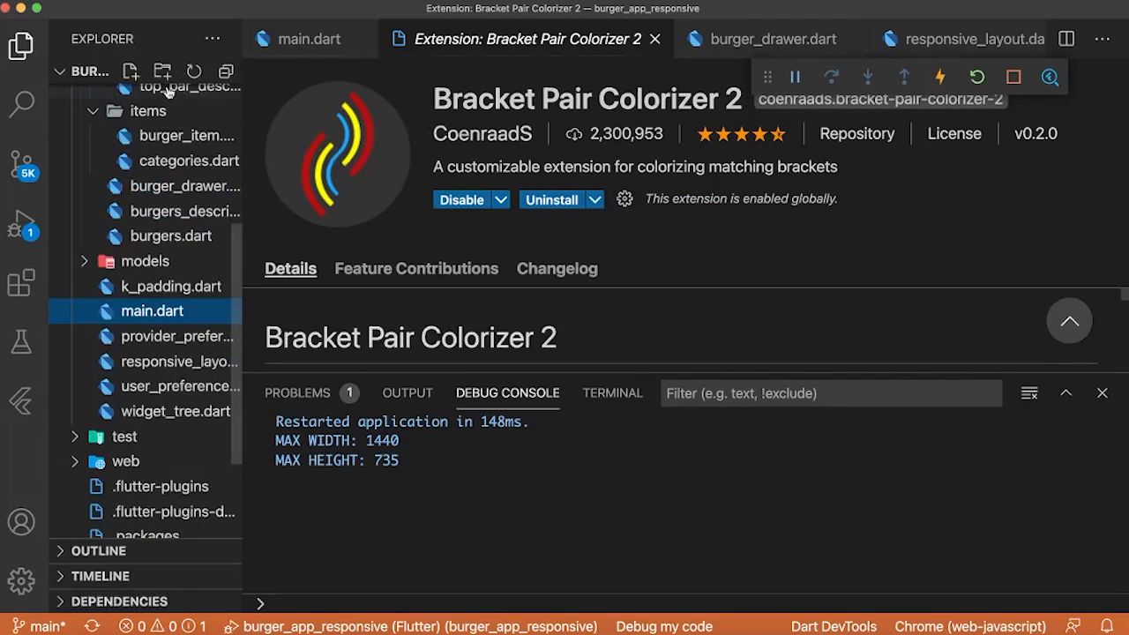
{"action": "left_click", "coordinate": [771, 39]}
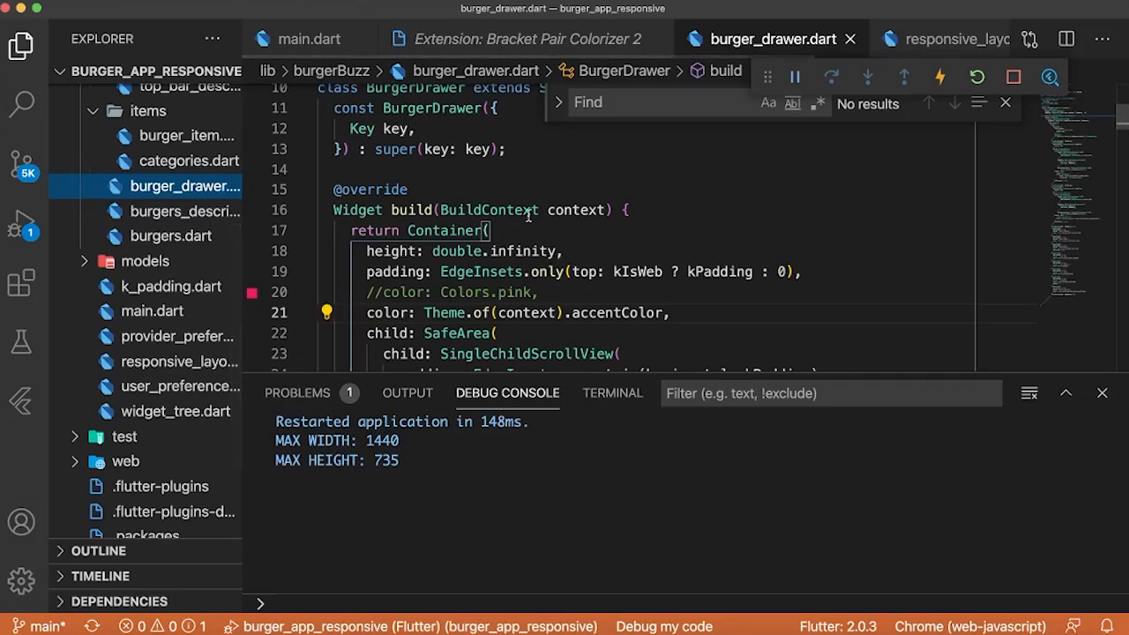
Step: Toggle Burger Buzz to its light theme so the product cards turn cream, then show the side drawer
{"action": "scroll", "scroll_direction": "down", "scroll_amount": 3}
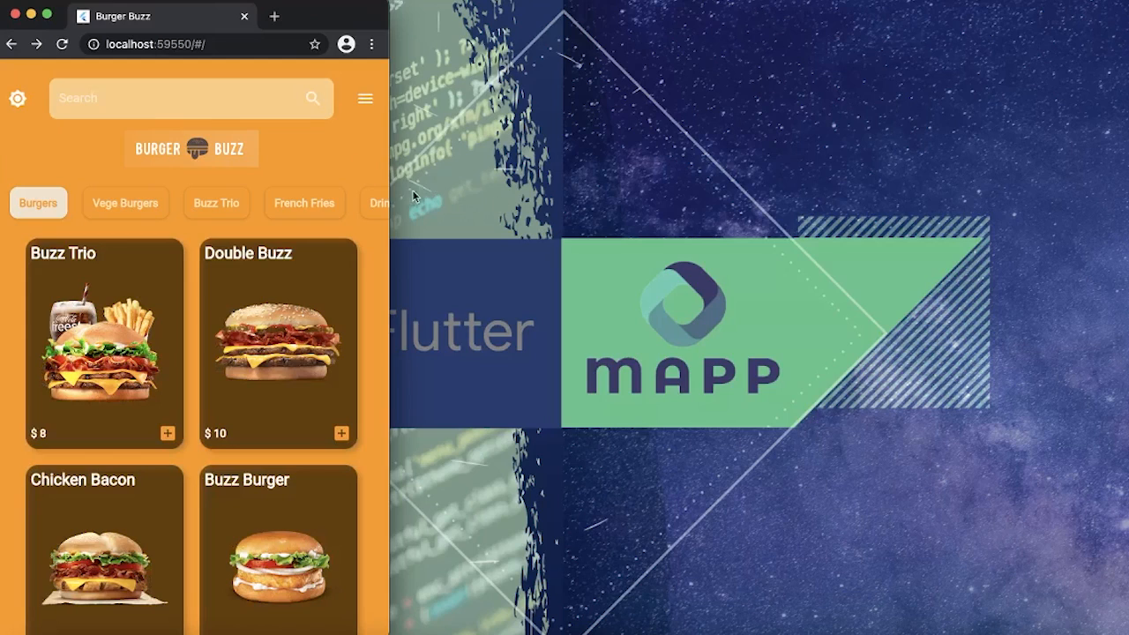
{"action": "left_click", "coordinate": [365, 99]}
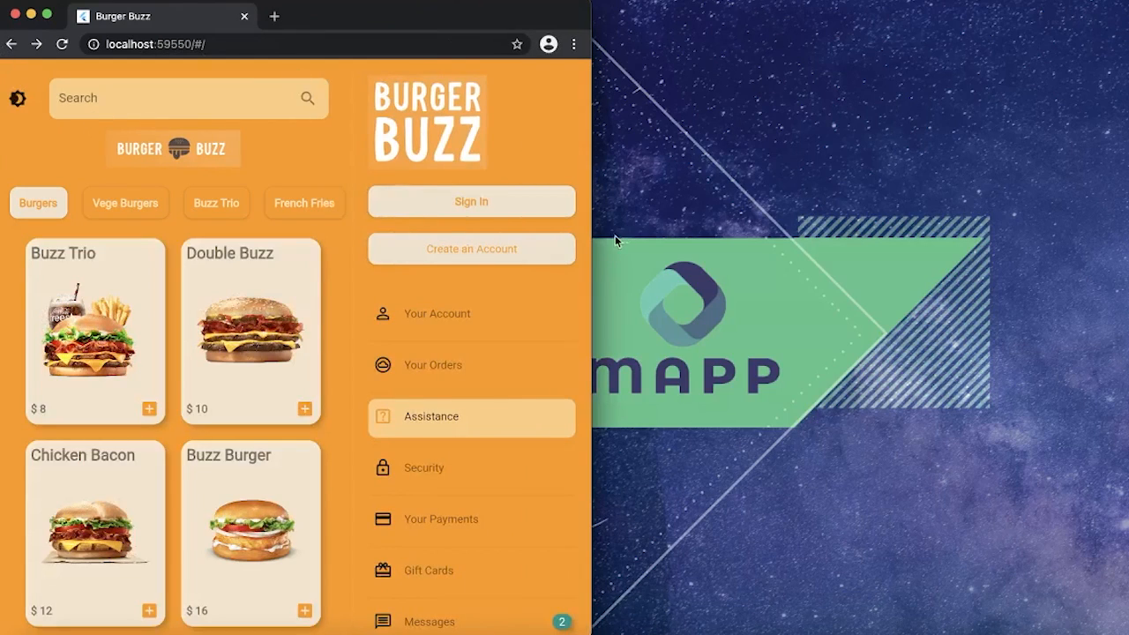
{"action": "left_click", "coordinate": [95, 331]}
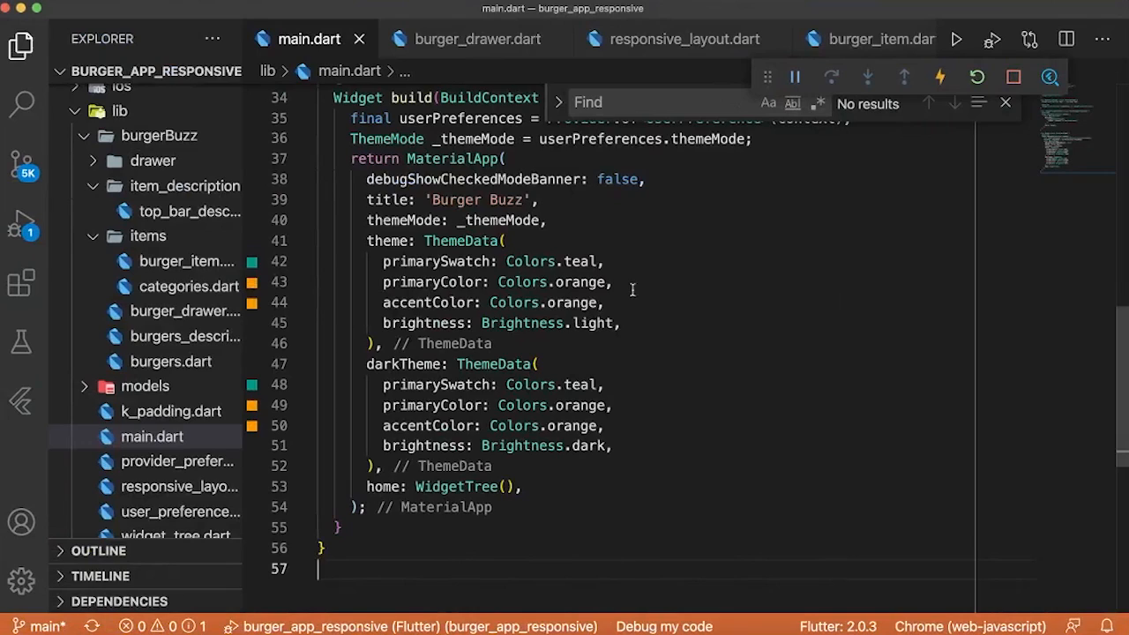
{"action": "mouse_move", "coordinate": [568, 304]}
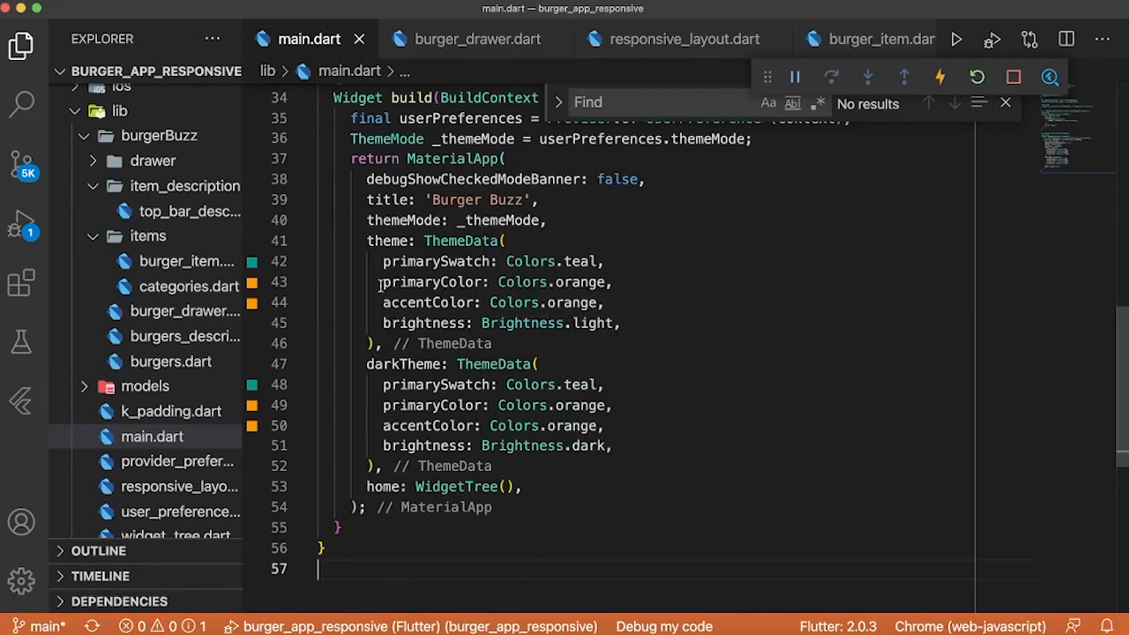
Step: After checking primaryColor's documentation in main.dart, comment out the accentColor line and re-enable the hard-coded pink line in burger_drawer.dart
{"action": "left_click", "coordinate": [432, 282]}
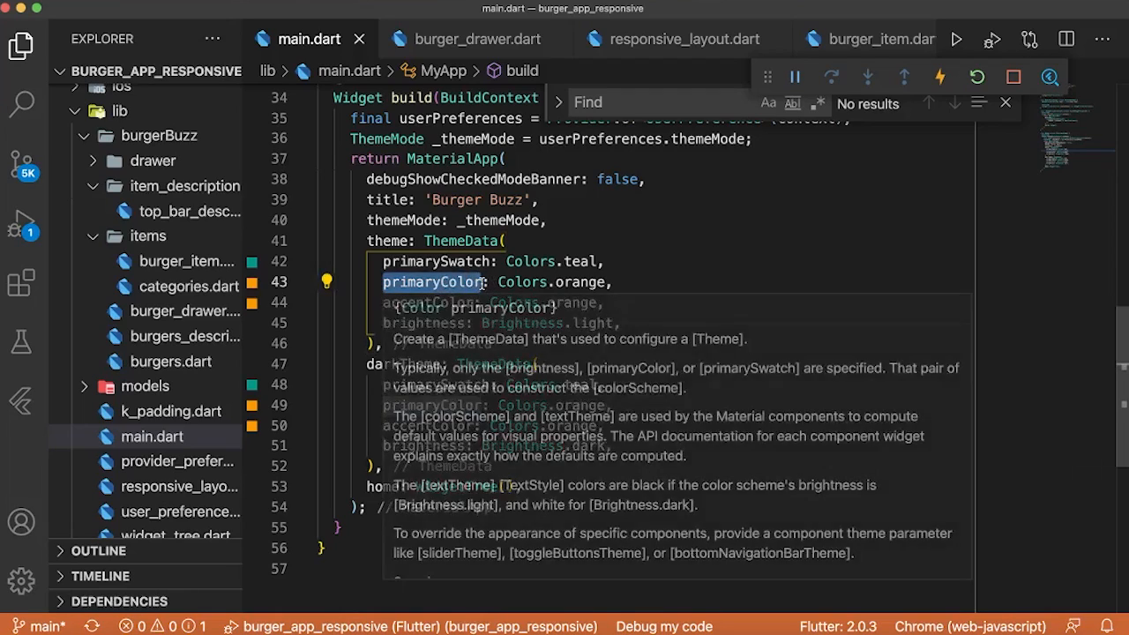
{"action": "left_click", "coordinate": [476, 38]}
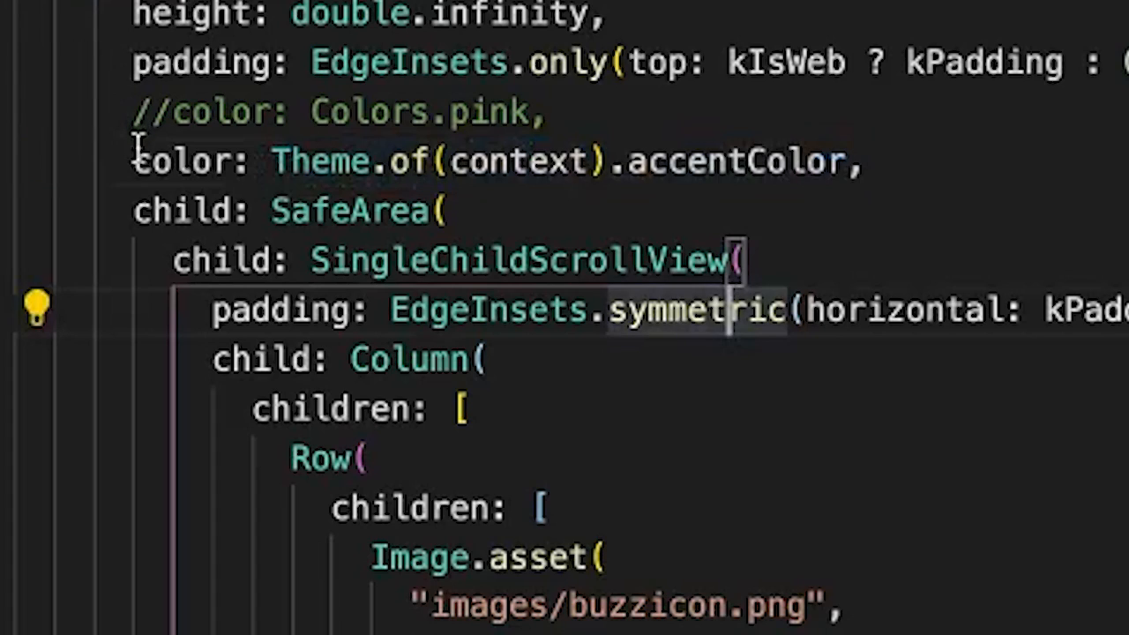
{"action": "key", "text": "ctrl+/"}
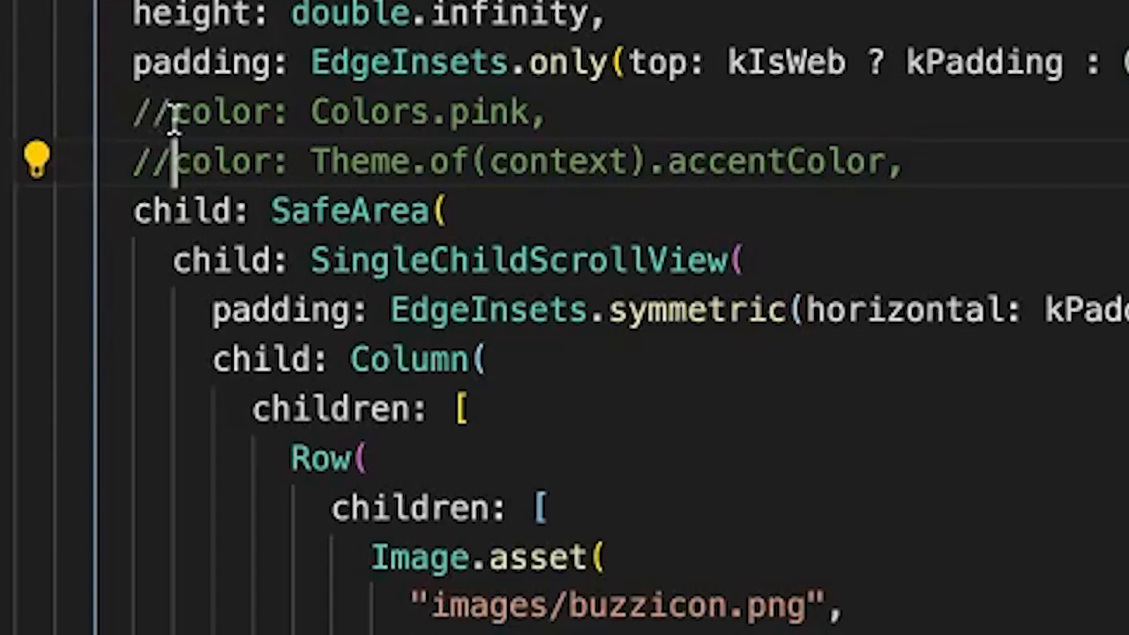
{"action": "key", "text": "ctrl+/"}
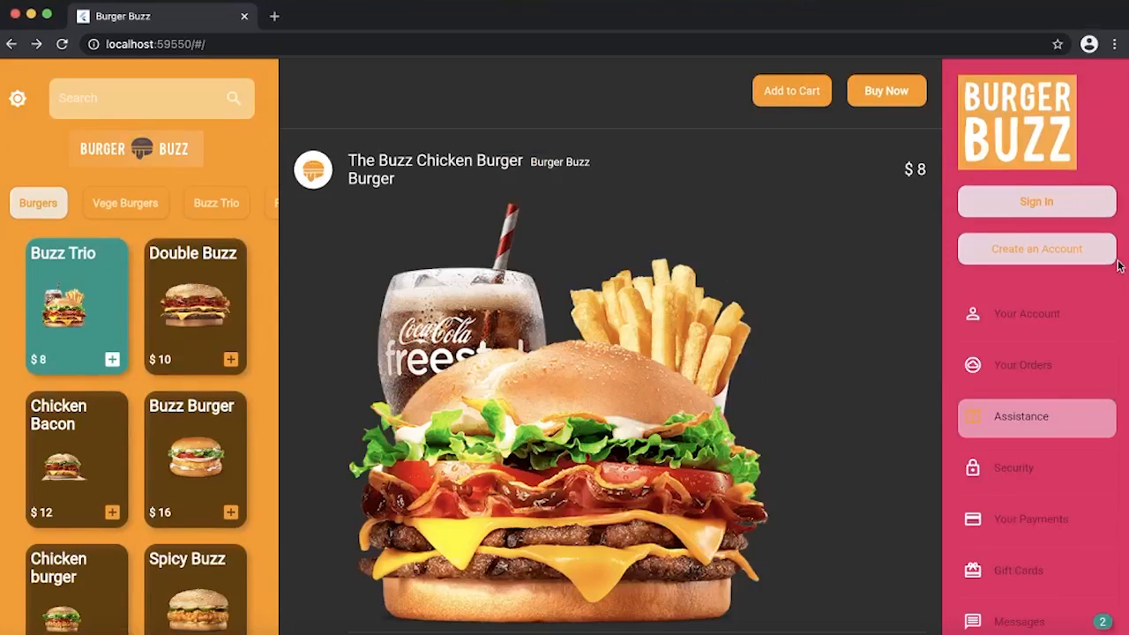
{"action": "mouse_move", "coordinate": [1012, 374]}
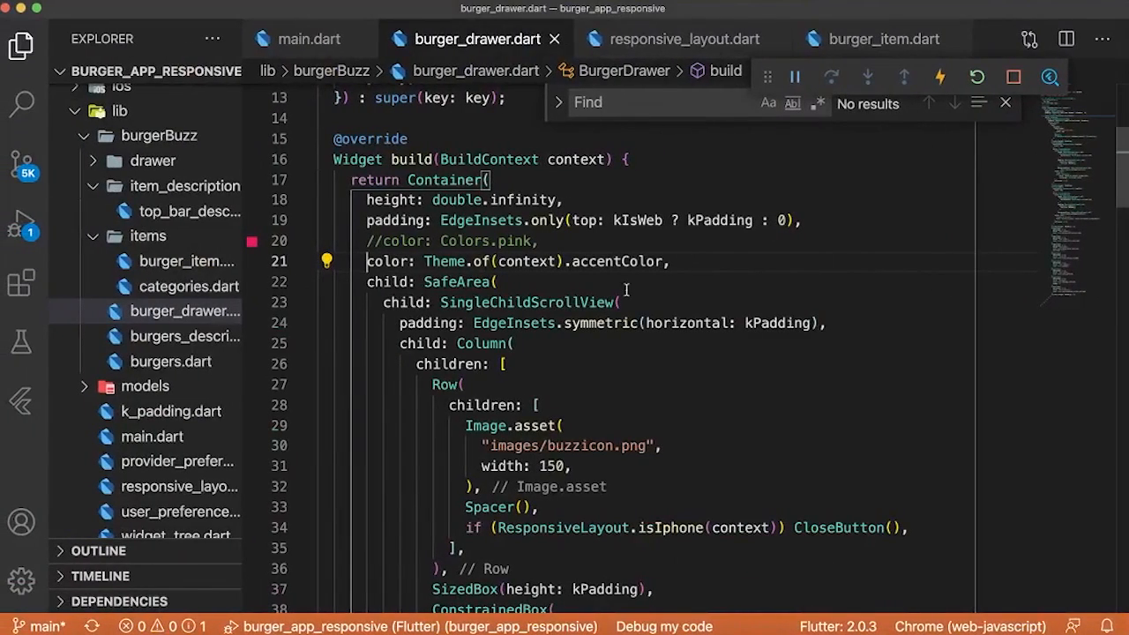
Step: Return to main.dart and select the theme colour value to review it
{"action": "left_click", "coordinate": [311, 38]}
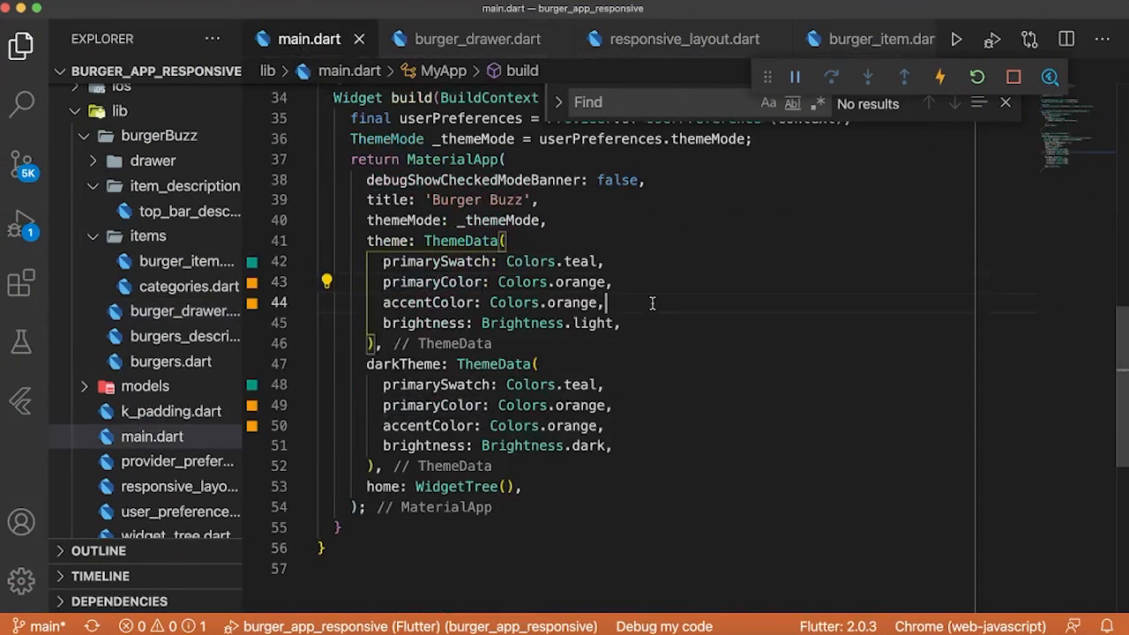
{"action": "double_click", "coordinate": [543, 304]}
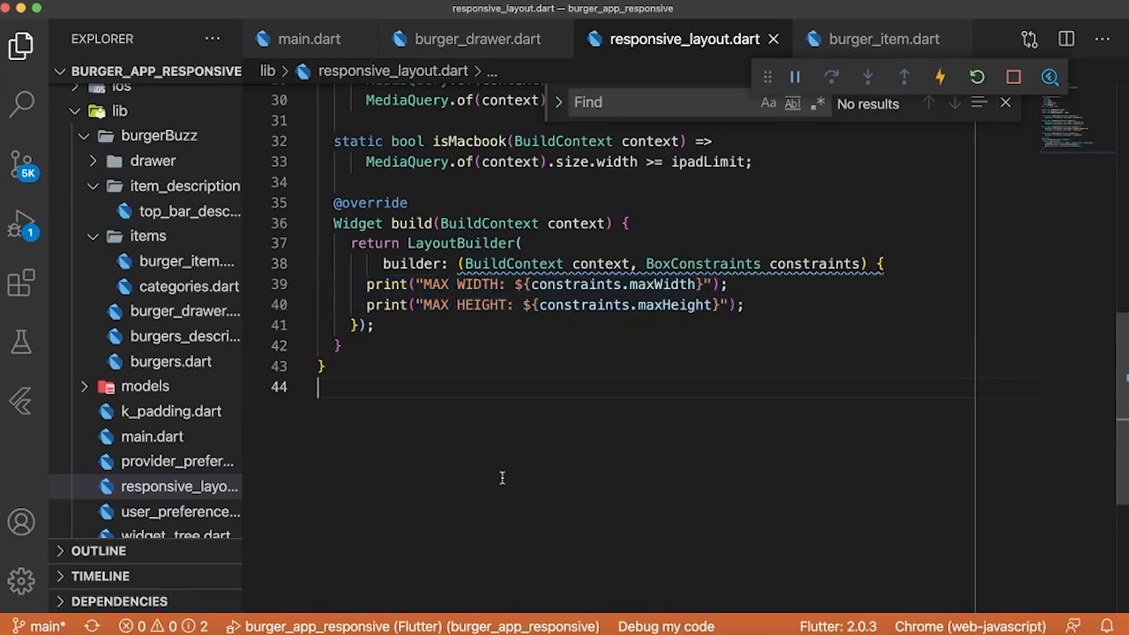
Step: Add if statements returning iphone when maxWidth is below iphoneLimit and ipad when below ipadLimit
{"action": "type", "text": "if (constraints.maxWidth < iphoneLimit) return iphone;"}
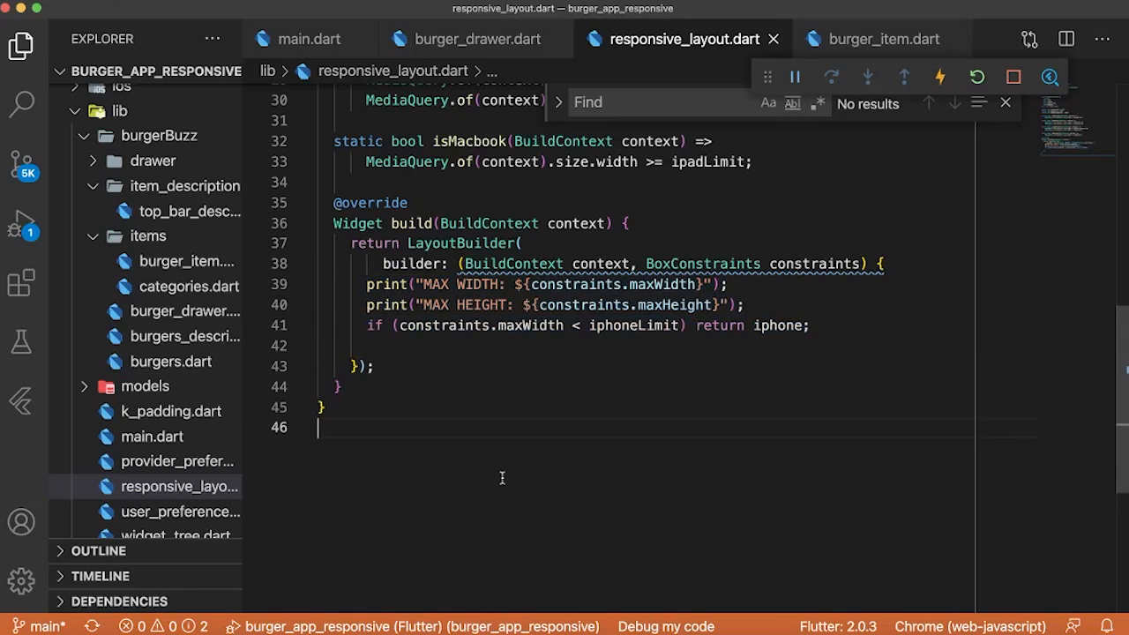
{"action": "type", "text": "if (constraints.maxWidth < ipadLimit) return ipad;"}
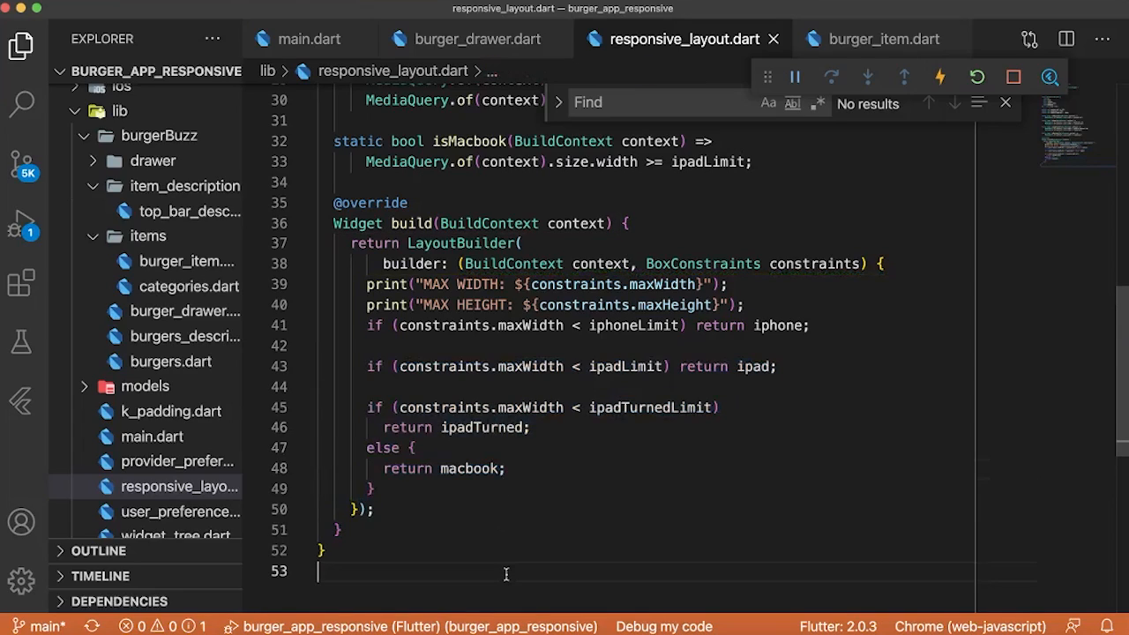
{"action": "mouse_move", "coordinate": [513, 556]}
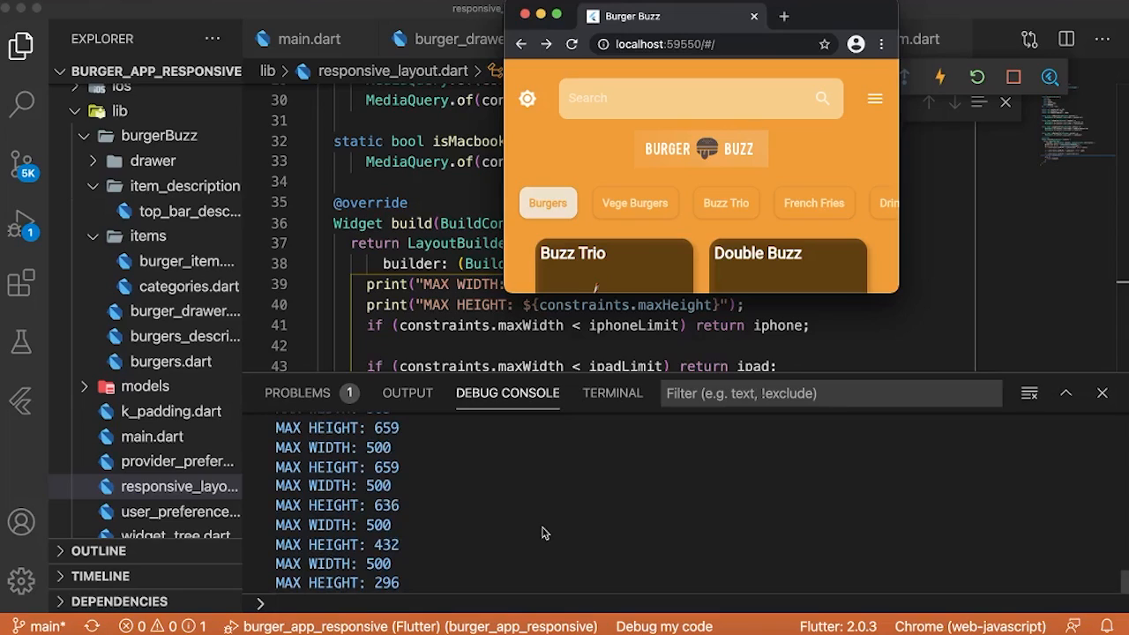
{"action": "mouse_move", "coordinate": [661, 360]}
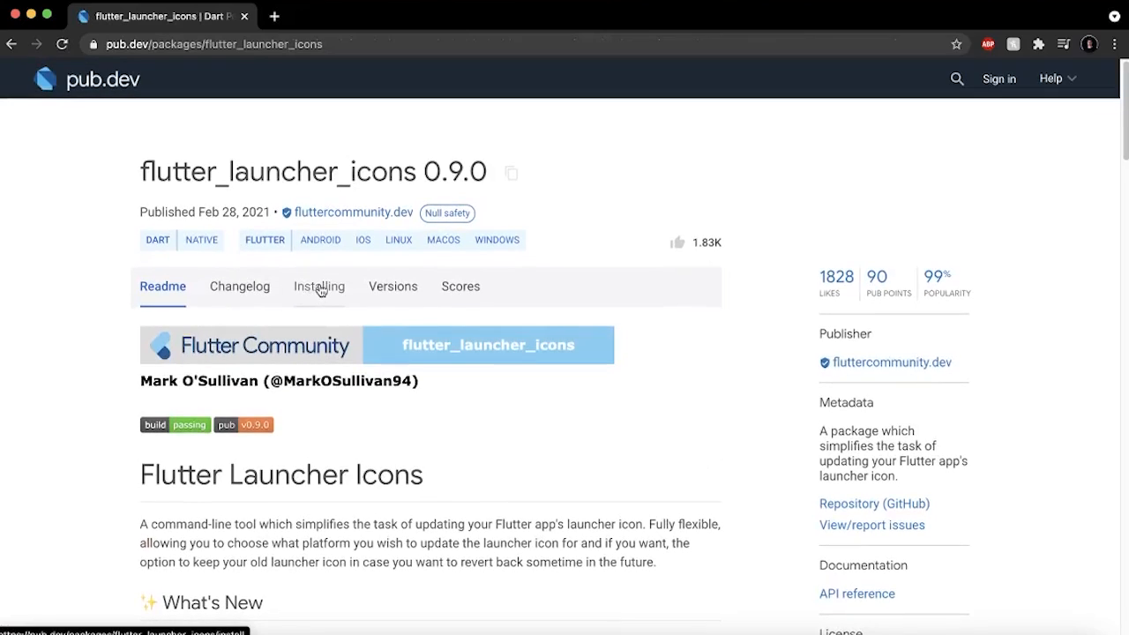
Step: Show the Installing instructions for flutter_launcher_icons 0.9.0 on pub.dev
{"action": "left_click", "coordinate": [319, 286]}
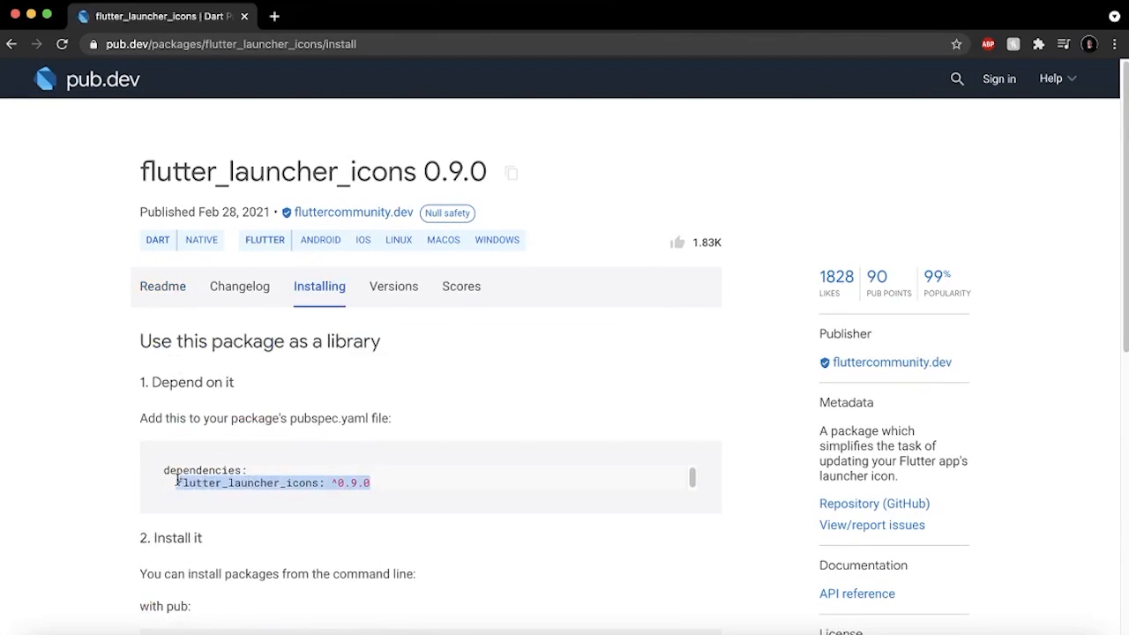
{"action": "mouse_move", "coordinate": [368, 480]}
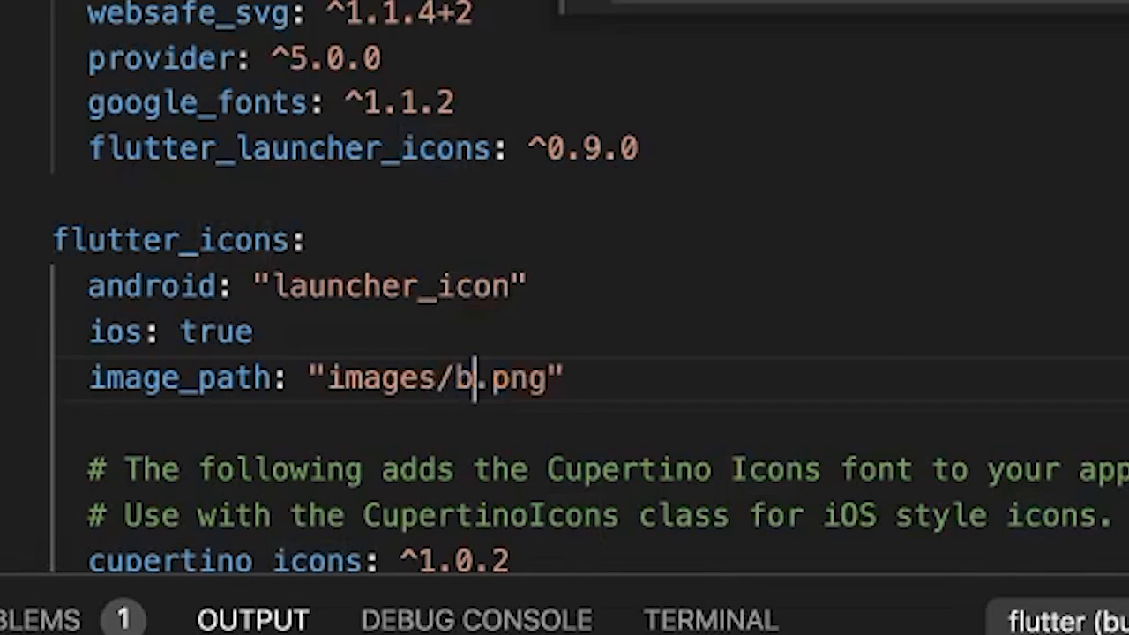
Step: Point image_path at images/burger_profile.png in pubspec.yaml and run flutter pub run flutter_launcher_icons:main in the terminal
{"action": "type", "text": "urger_profile"}
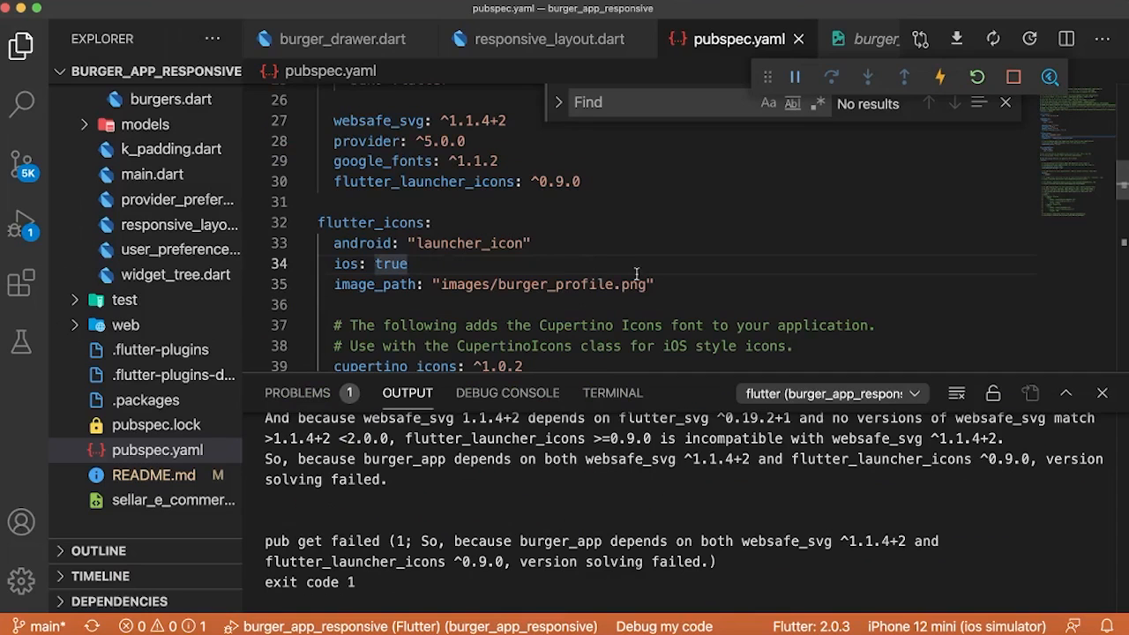
{"action": "left_click", "coordinate": [612, 391]}
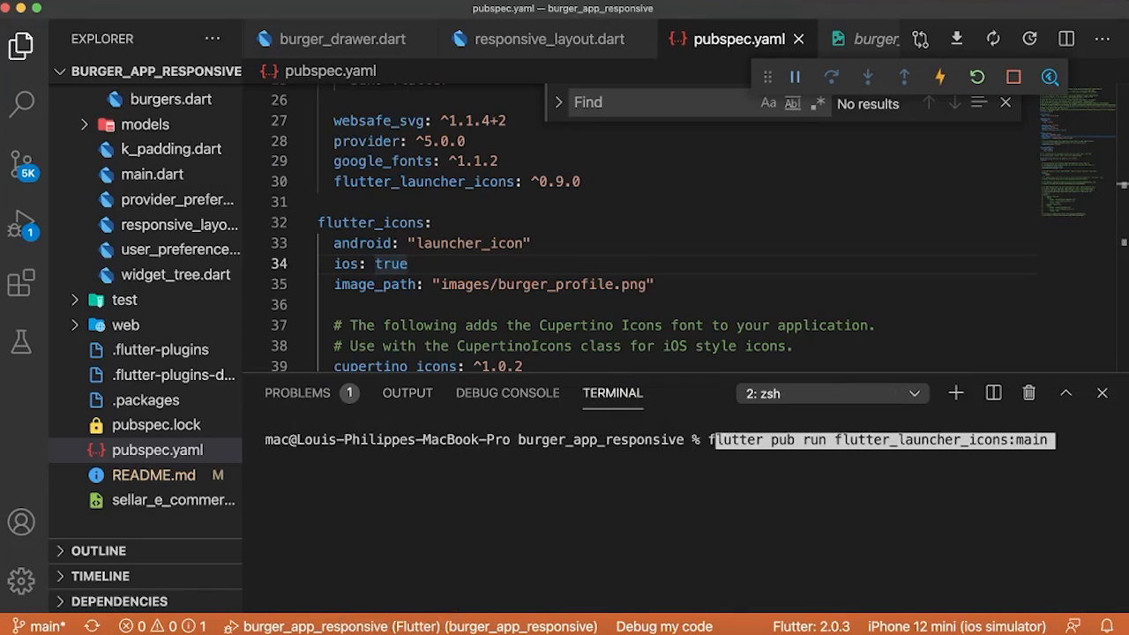
{"action": "key", "text": "Return"}
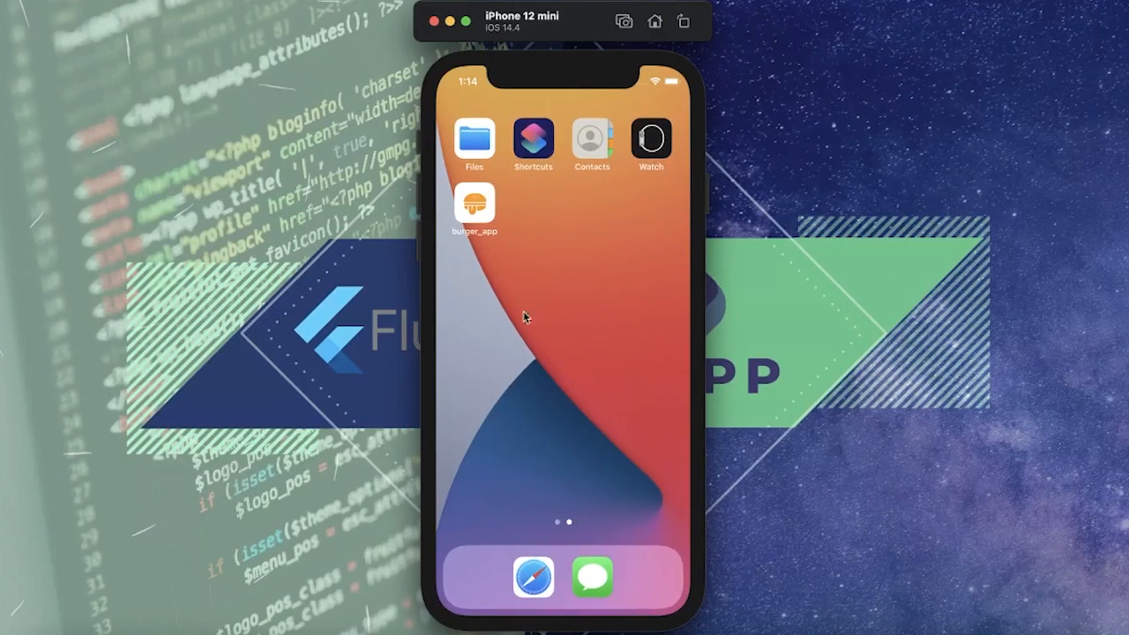
{"action": "mouse_move", "coordinate": [573, 328]}
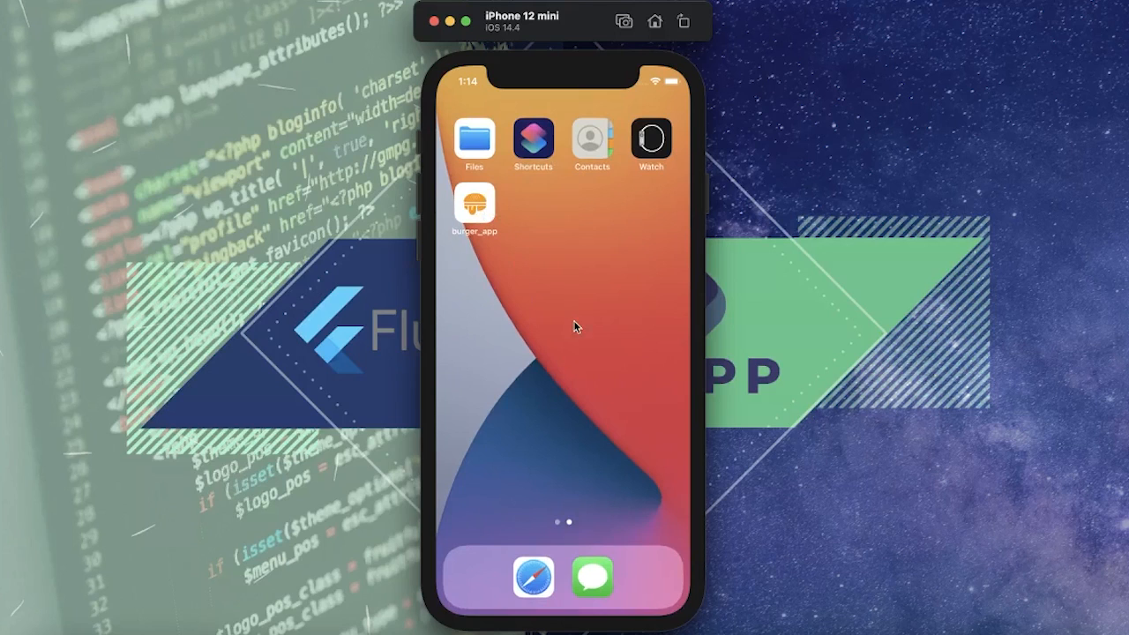
{"action": "mouse_move", "coordinate": [452, 206]}
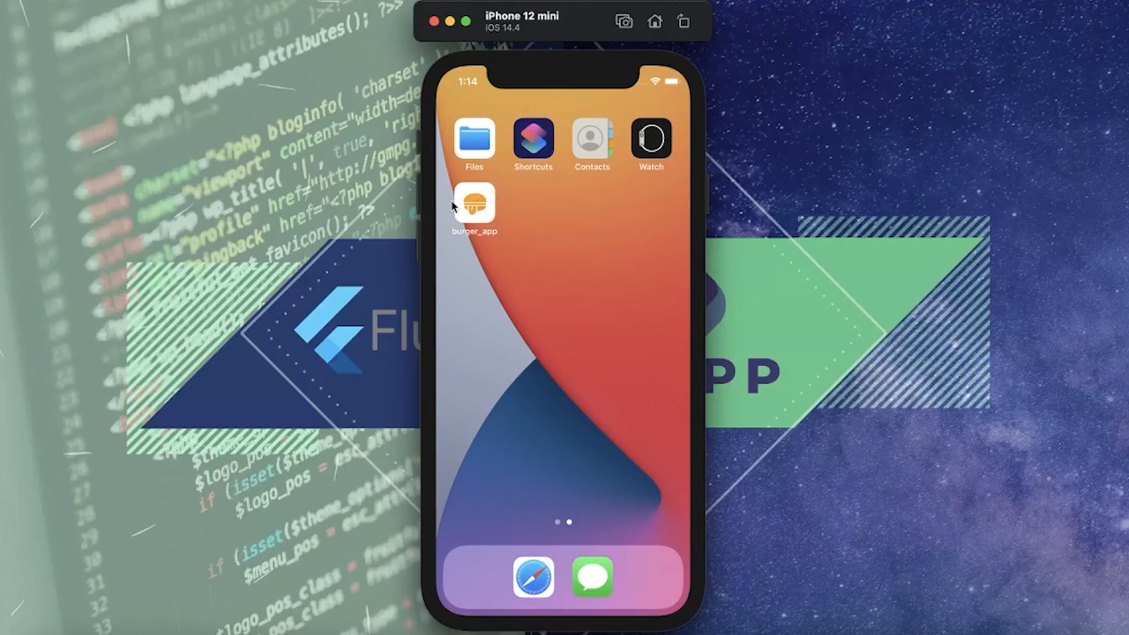
Step: Launch burger_app from its new orange icon on the iPhone 12 mini home screen
{"action": "left_click", "coordinate": [474, 204]}
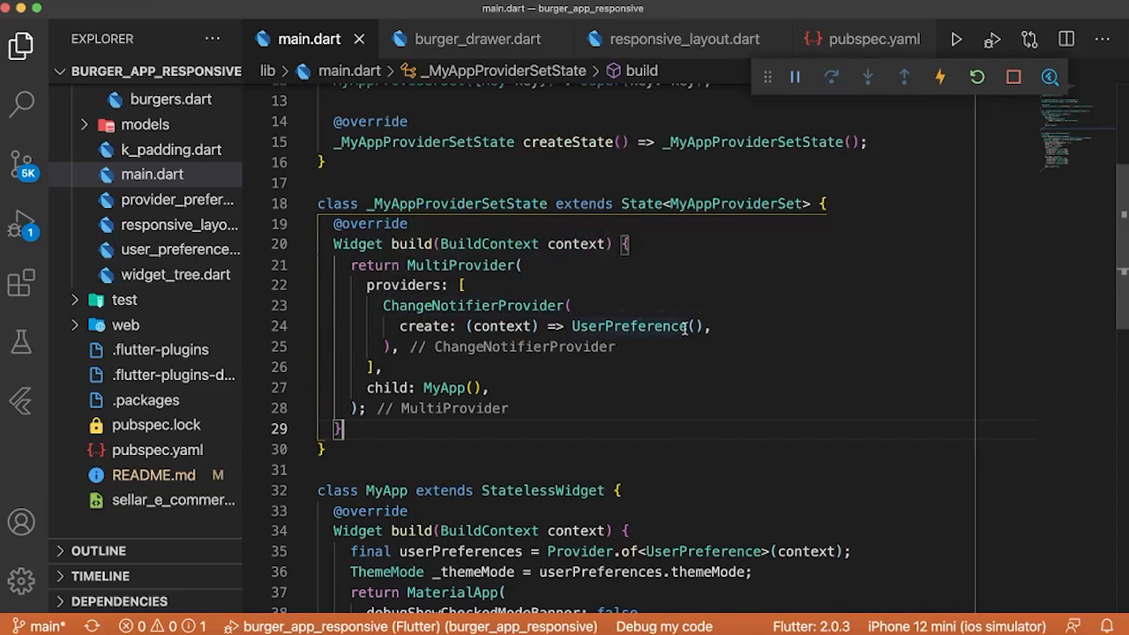
{"action": "mouse_move", "coordinate": [528, 335]}
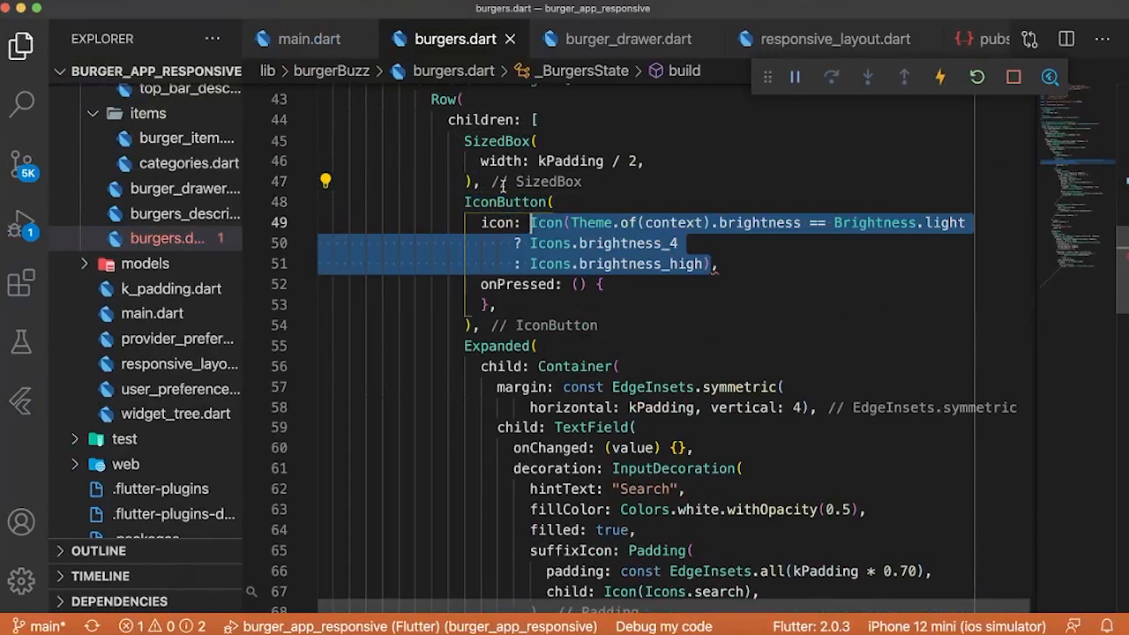
{"action": "mouse_move", "coordinate": [754, 222]}
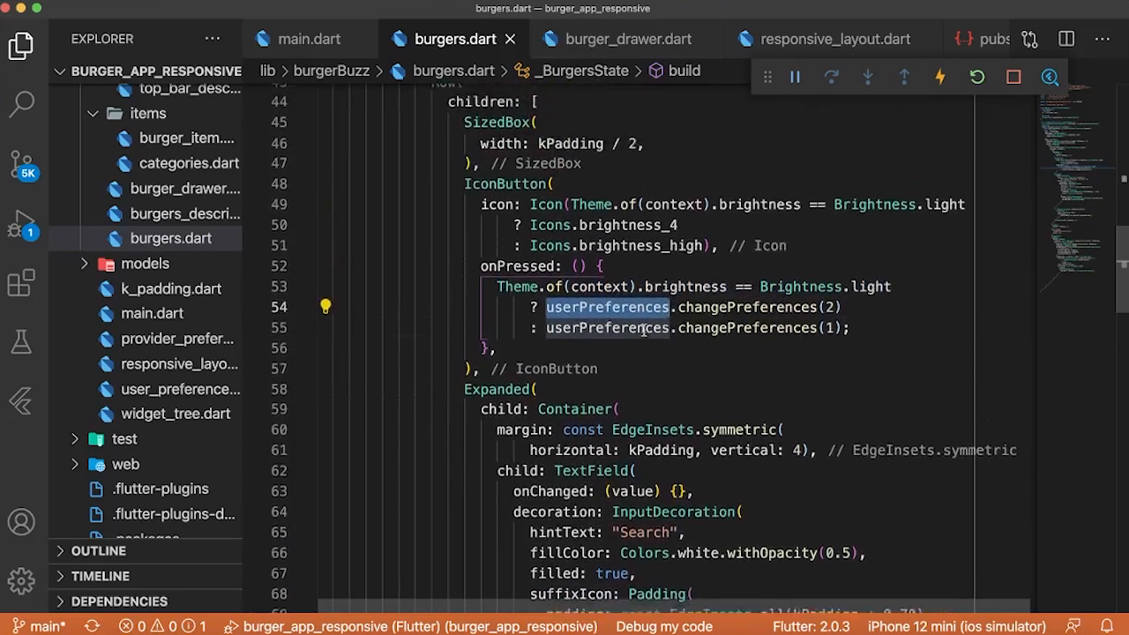
Step: Place the cursor in the IconButton's onPressed where userPreferences.changePreferences(2) or (1) is called based on brightness
{"action": "scroll", "scroll_direction": "up", "scroll_amount": 3}
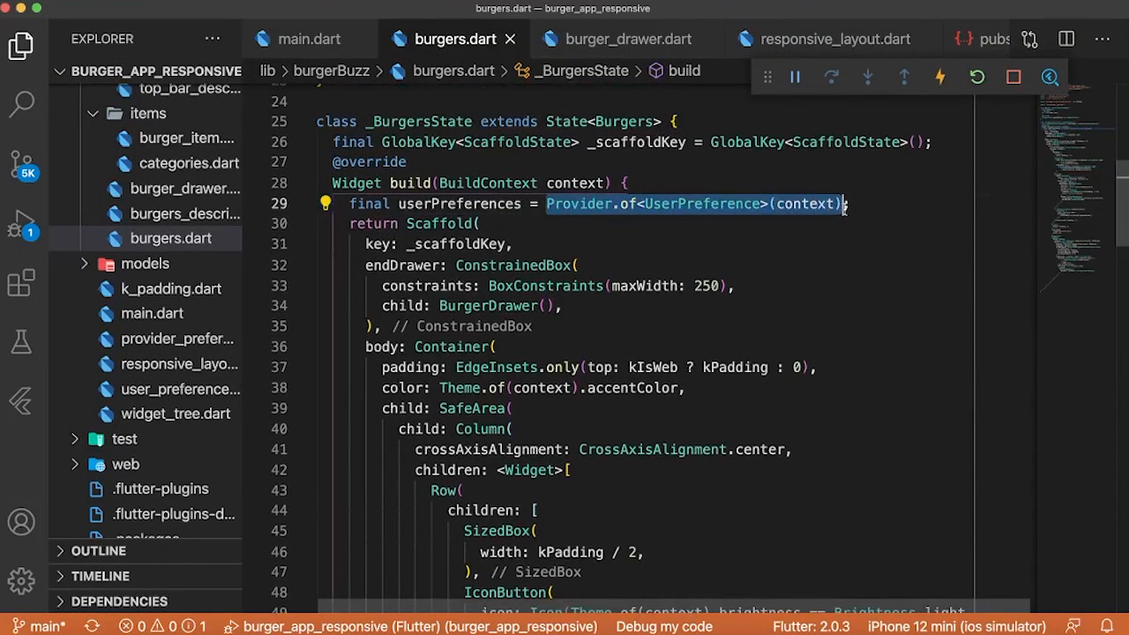
{"action": "left_click", "coordinate": [695, 244]}
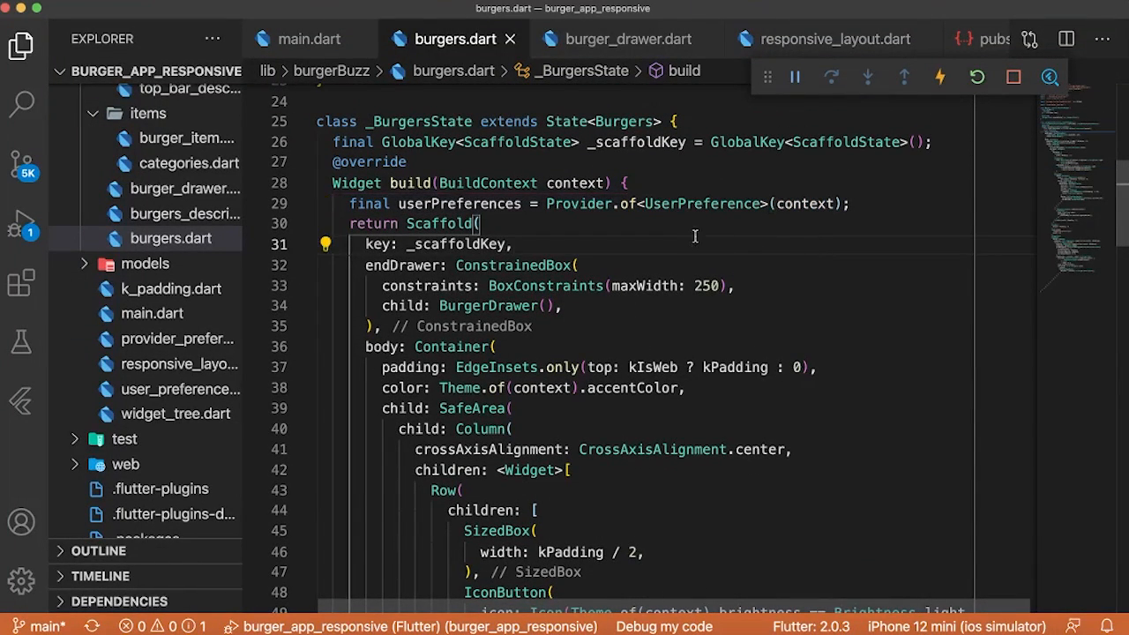
{"action": "mouse_move", "coordinate": [300, 39]}
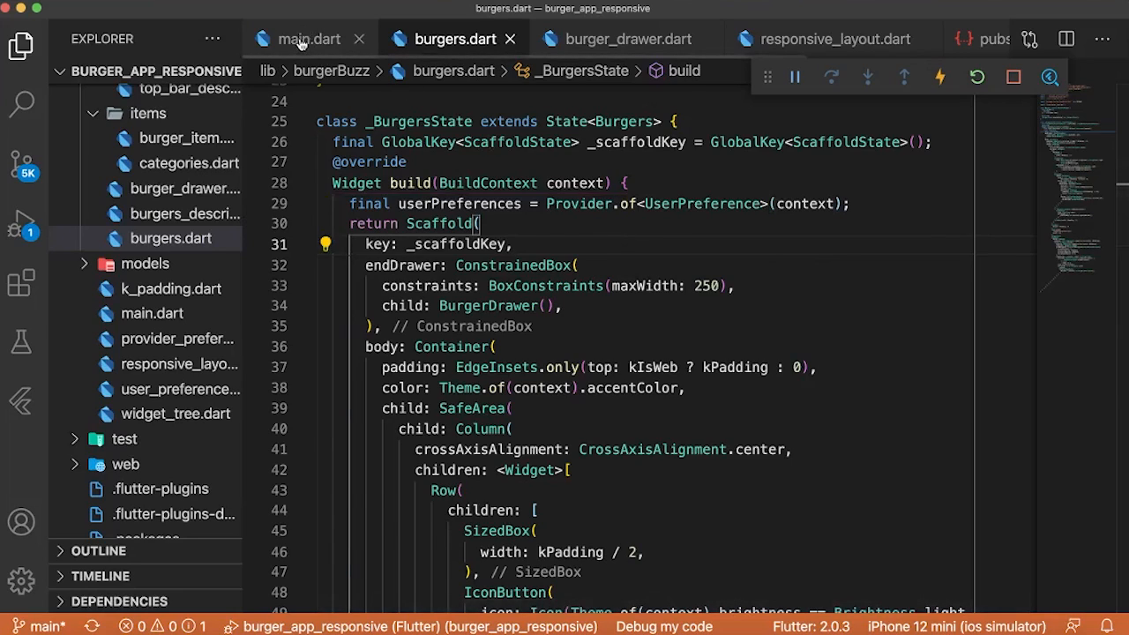
Step: Return to main.dart and move down to the MaterialApp themeMode, theme and darkTheme properties
{"action": "left_click", "coordinate": [309, 39]}
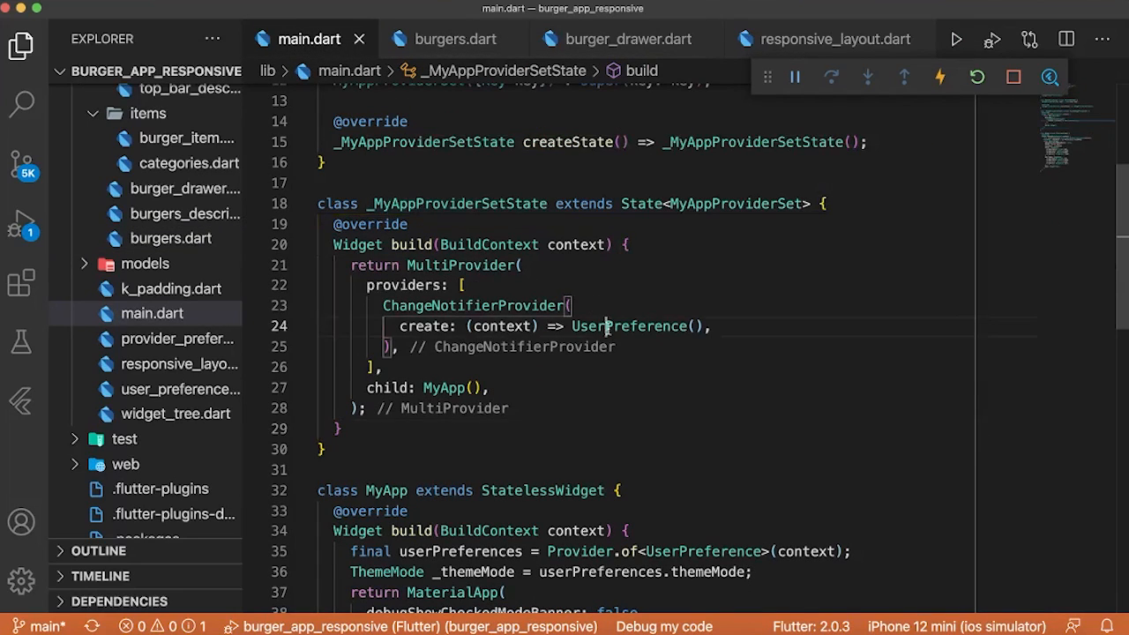
{"action": "mouse_move", "coordinate": [628, 325]}
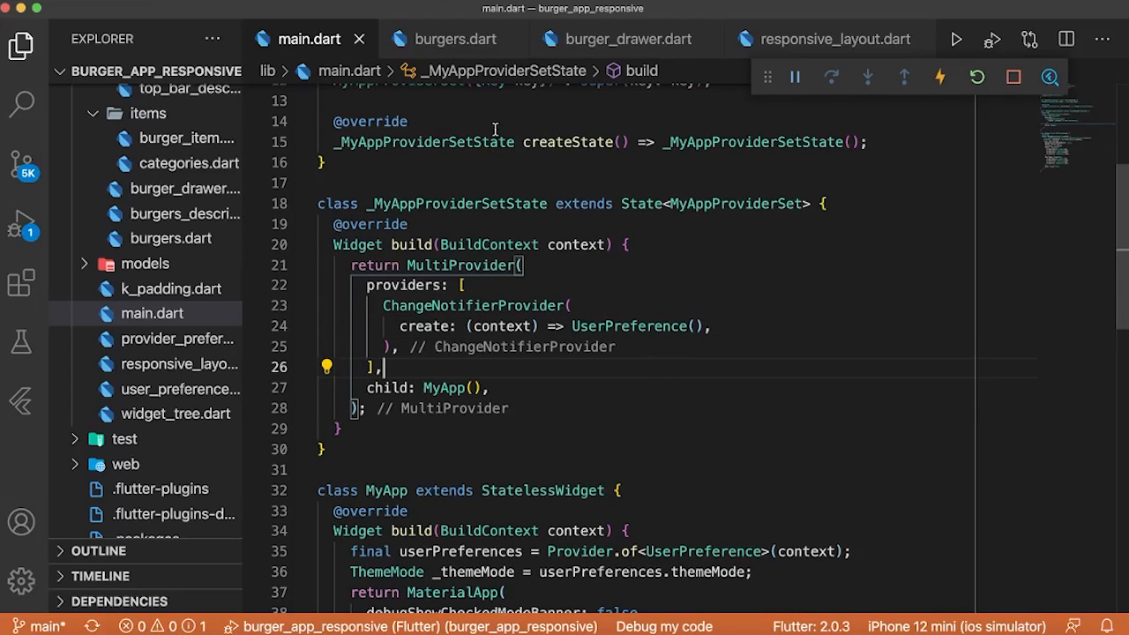
{"action": "scroll", "scroll_direction": "down", "scroll_amount": 3}
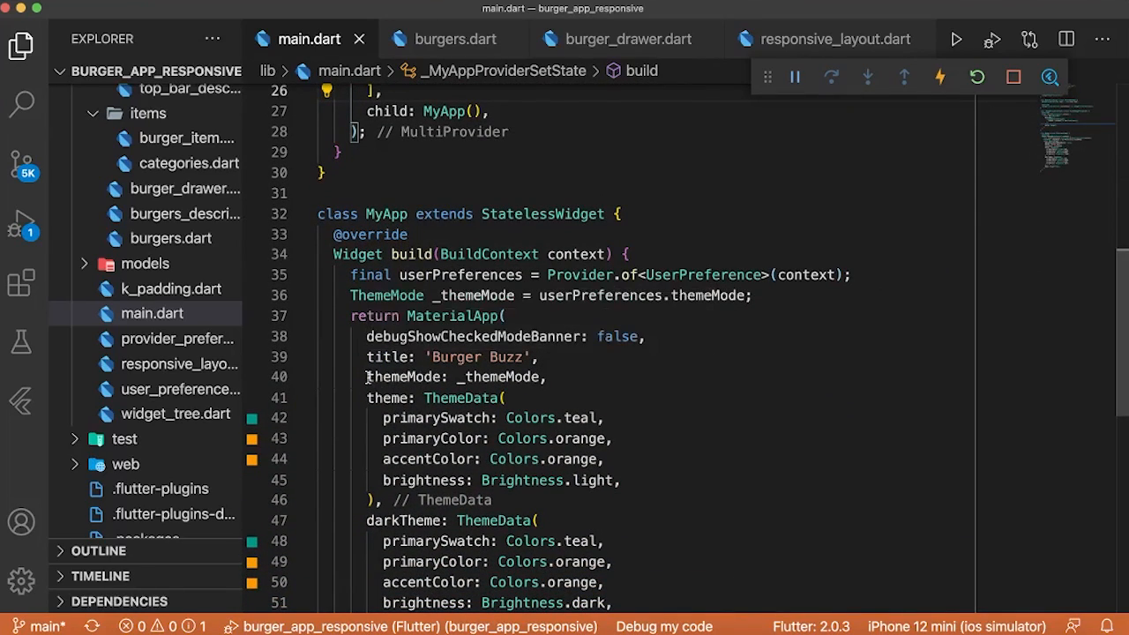
{"action": "left_click", "coordinate": [397, 399]}
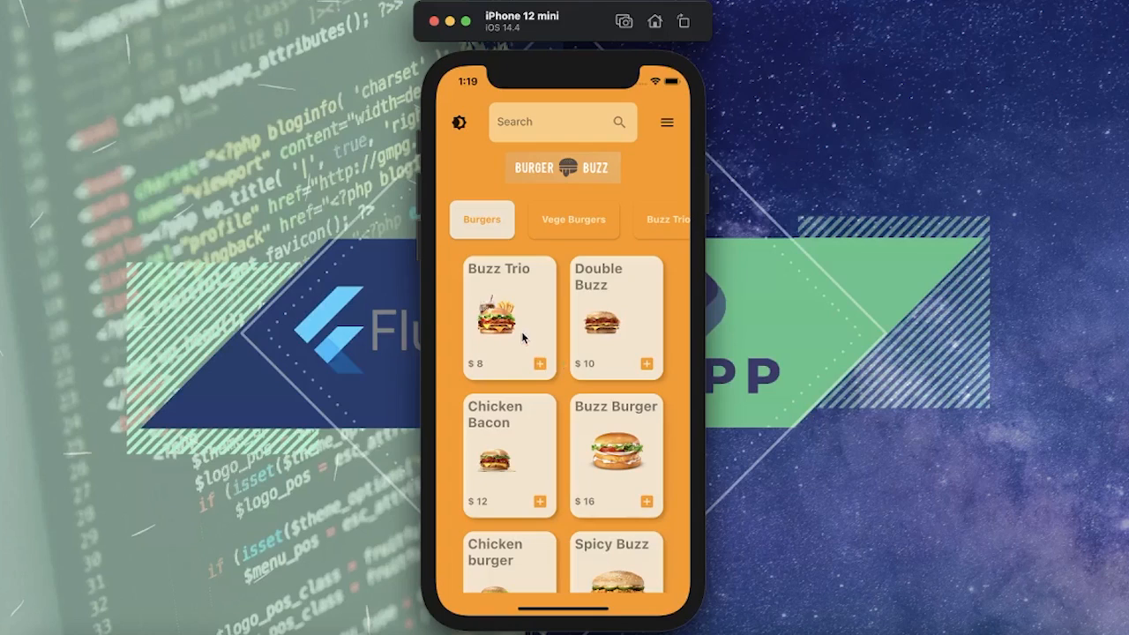
Step: Interact with the running Burger Buzz app's burger menu grid in the simulator
{"action": "left_click", "coordinate": [508, 318]}
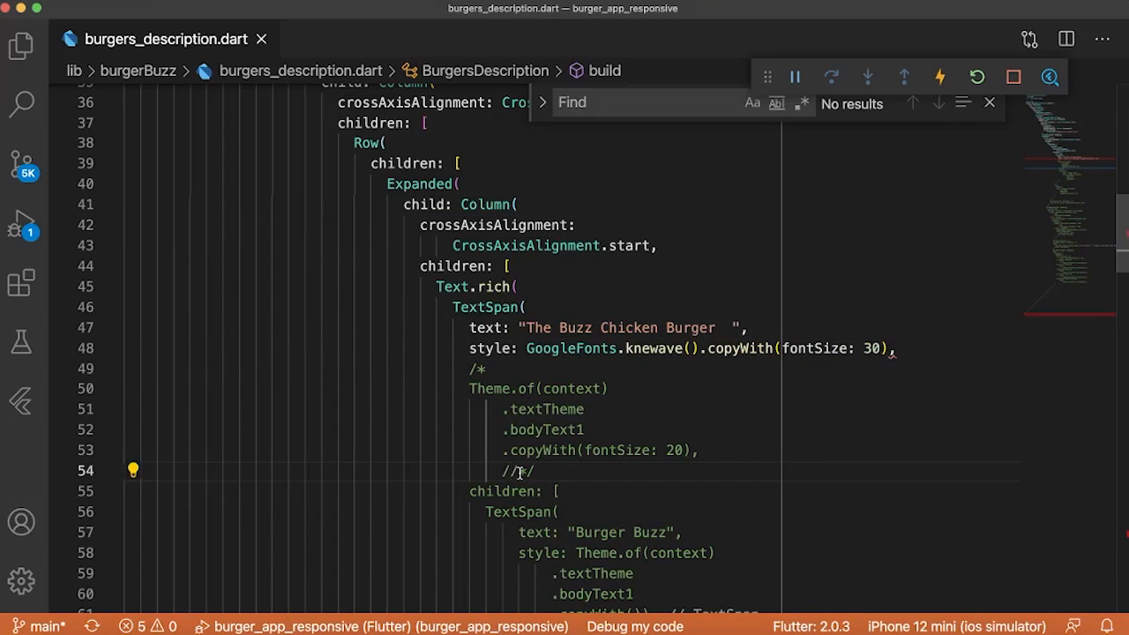
Step: Style 'The Buzz Chicken Burger' title with GoogleFonts.knewave at fontSize 30
{"action": "left_click", "coordinate": [938, 77]}
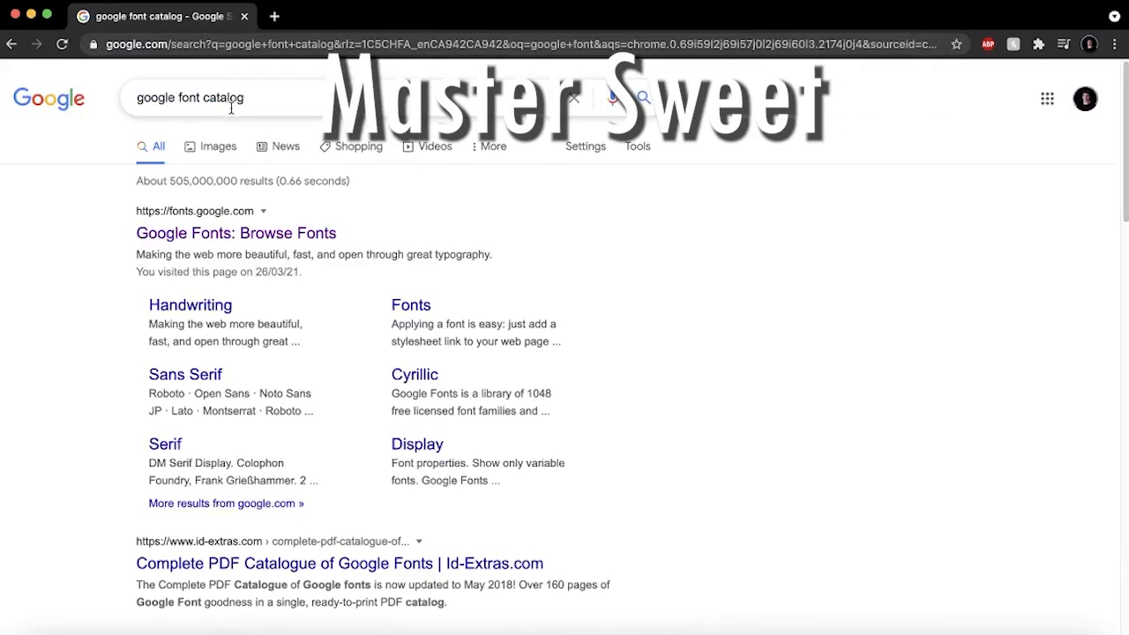
Step: Browse the Google Fonts catalogue's font family previews
{"action": "left_click", "coordinate": [236, 233]}
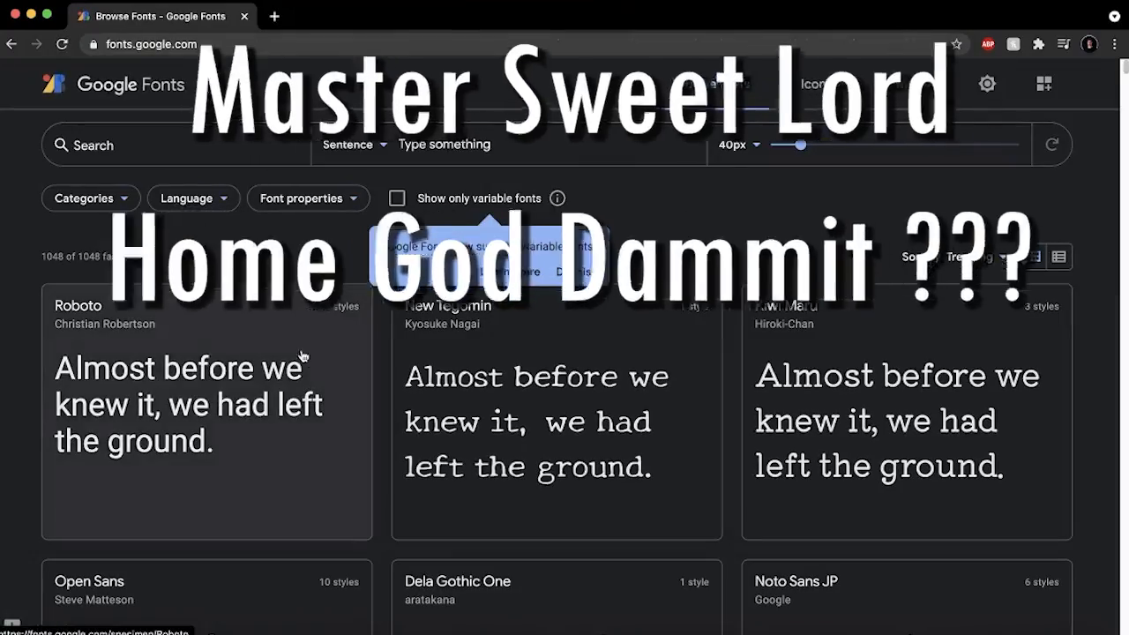
{"action": "scroll", "scroll_direction": "down", "scroll_amount": 3}
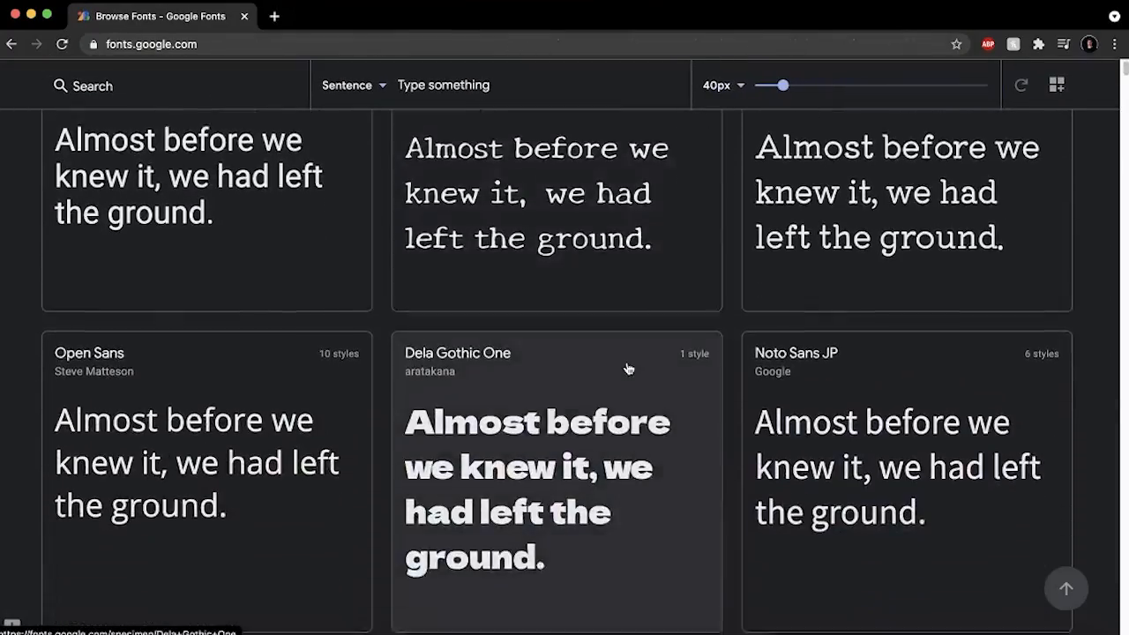
{"action": "scroll", "scroll_direction": "up", "scroll_amount": 3}
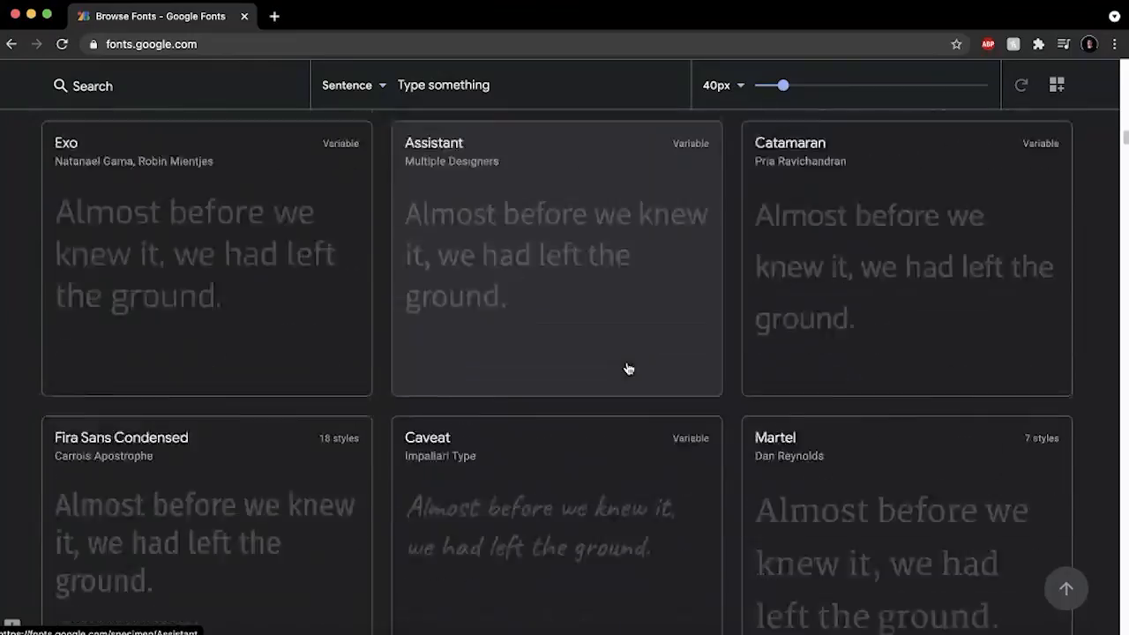
{"action": "scroll", "scroll_direction": "down", "scroll_amount": 3}
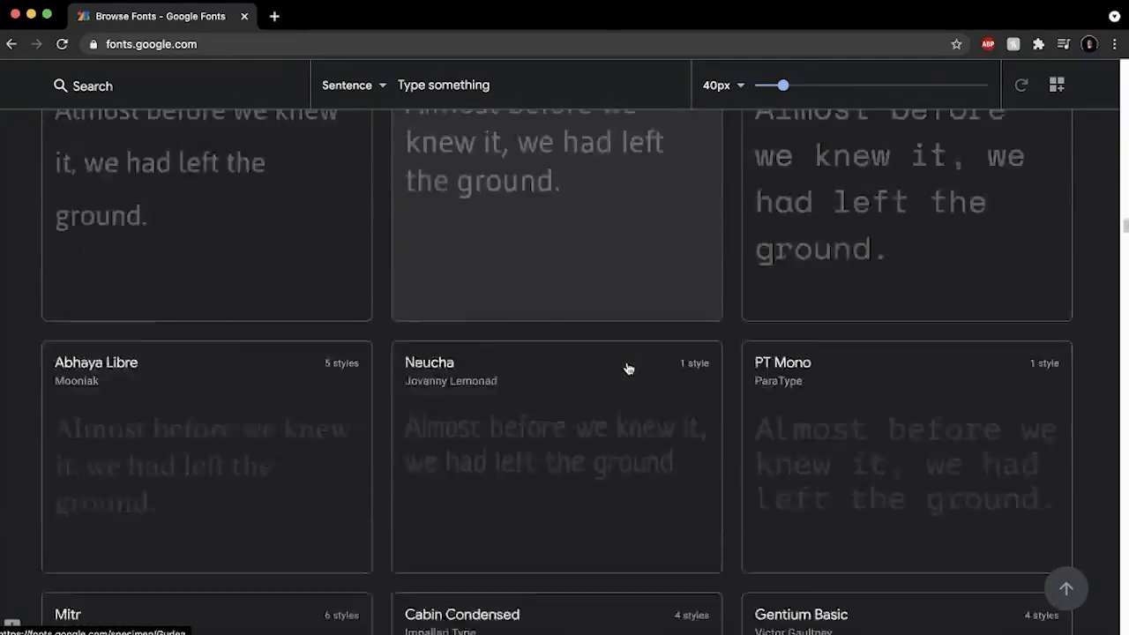
{"action": "scroll", "scroll_direction": "down", "scroll_amount": 3}
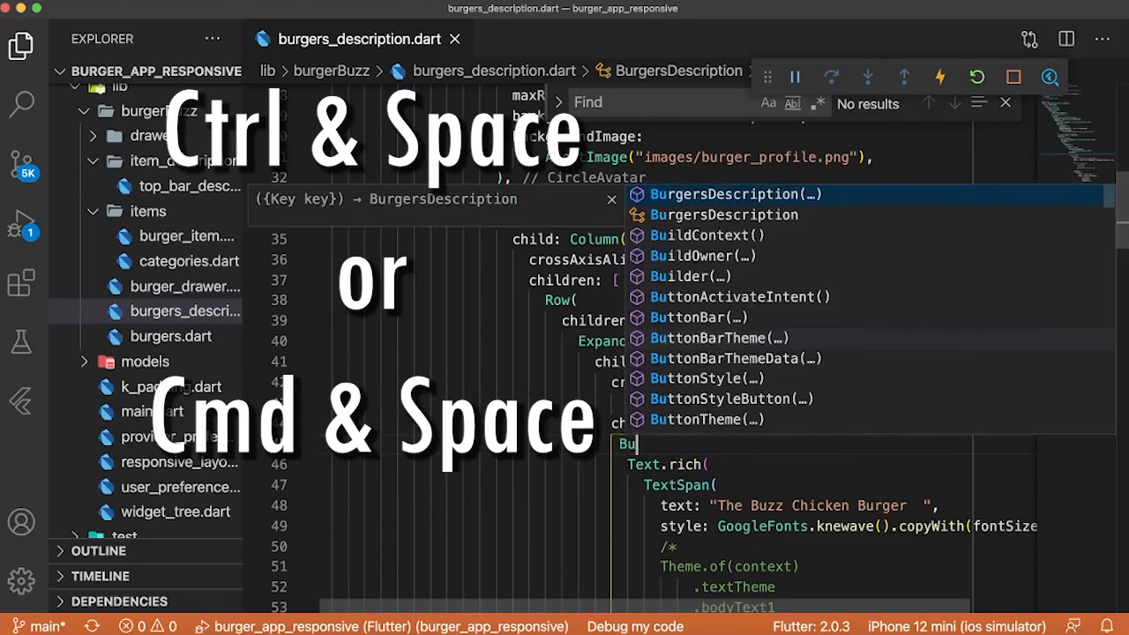
{"action": "type", "text": "tton"}
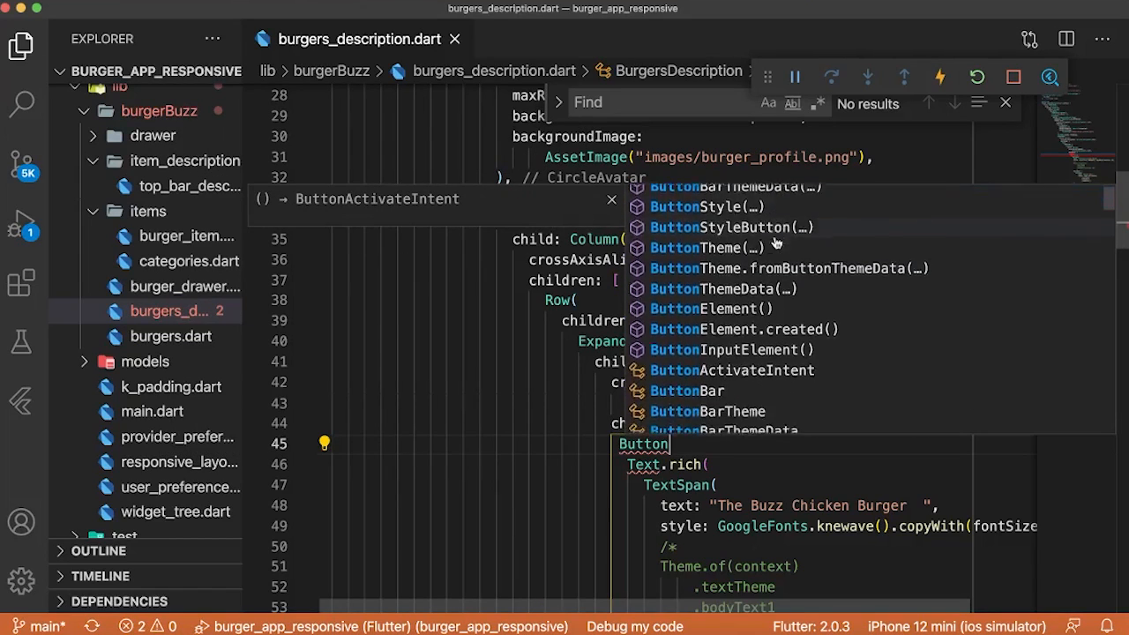
{"action": "scroll", "scroll_direction": "down", "scroll_amount": 3}
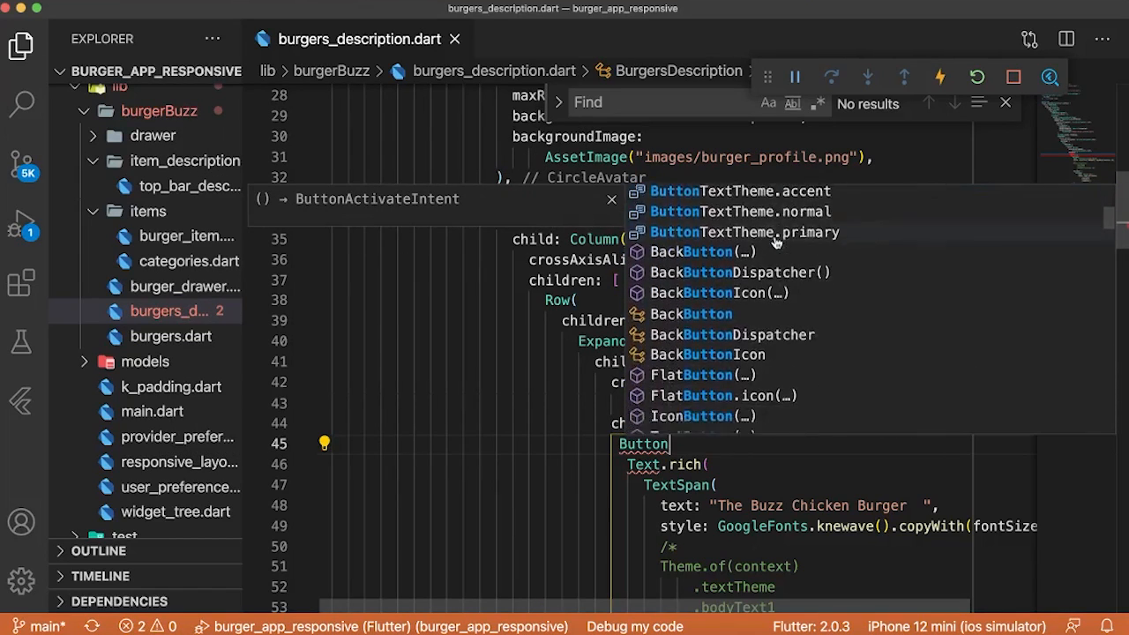
{"action": "scroll", "scroll_direction": "down", "scroll_amount": 3}
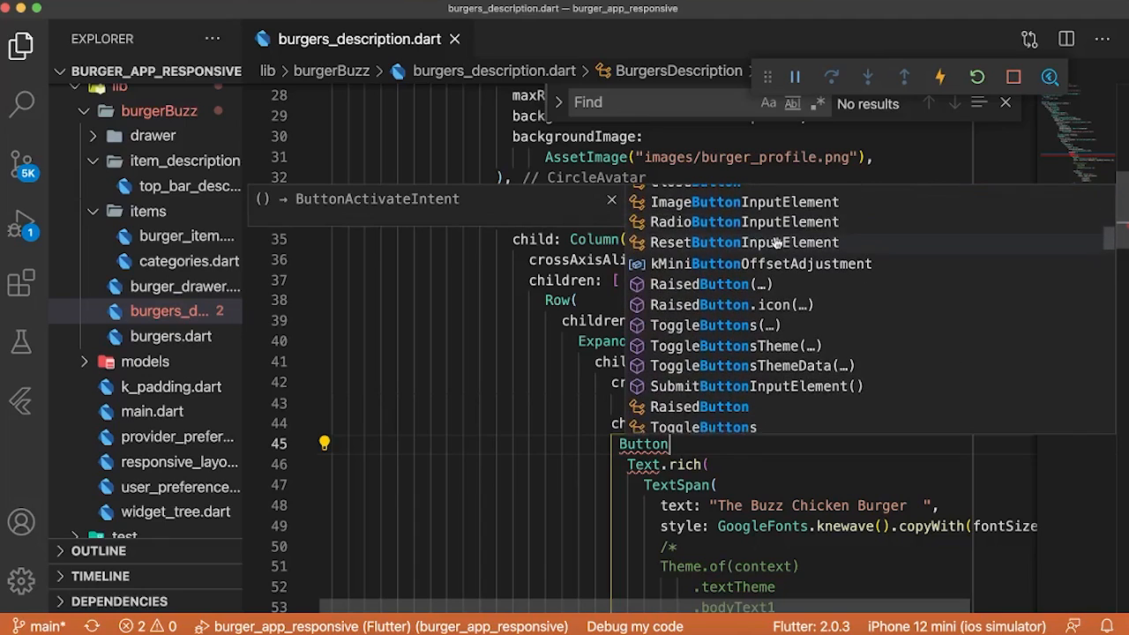
{"action": "scroll", "scroll_direction": "down", "scroll_amount": 3}
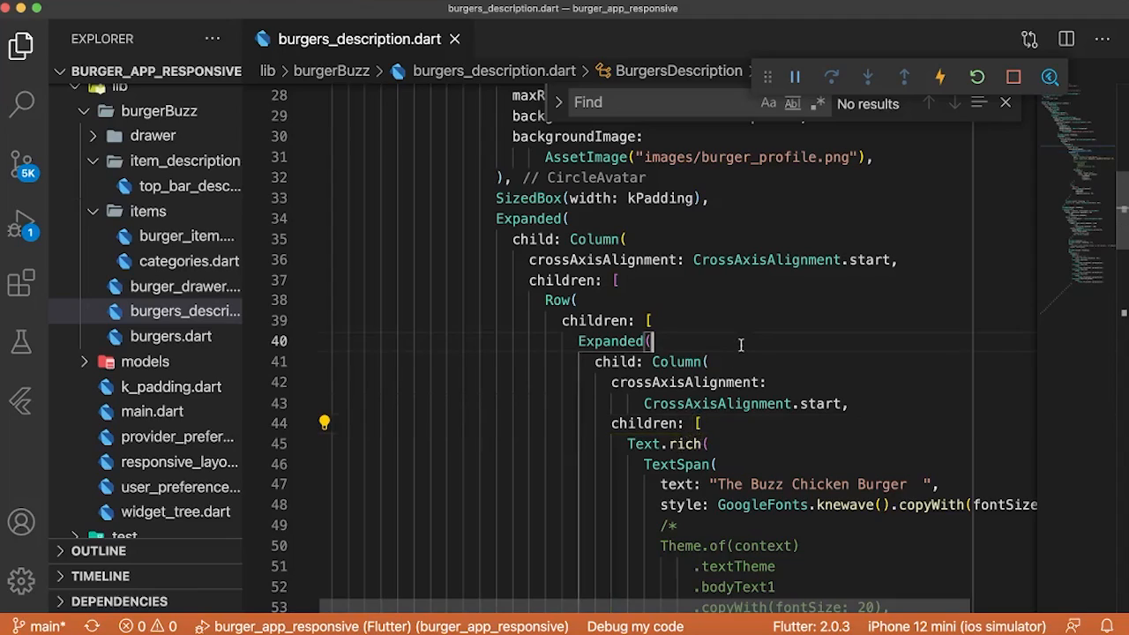
Step: Wrap the inner Column in a Container via Refactor > Wrap with Container
{"action": "right_click", "coordinate": [679, 361]}
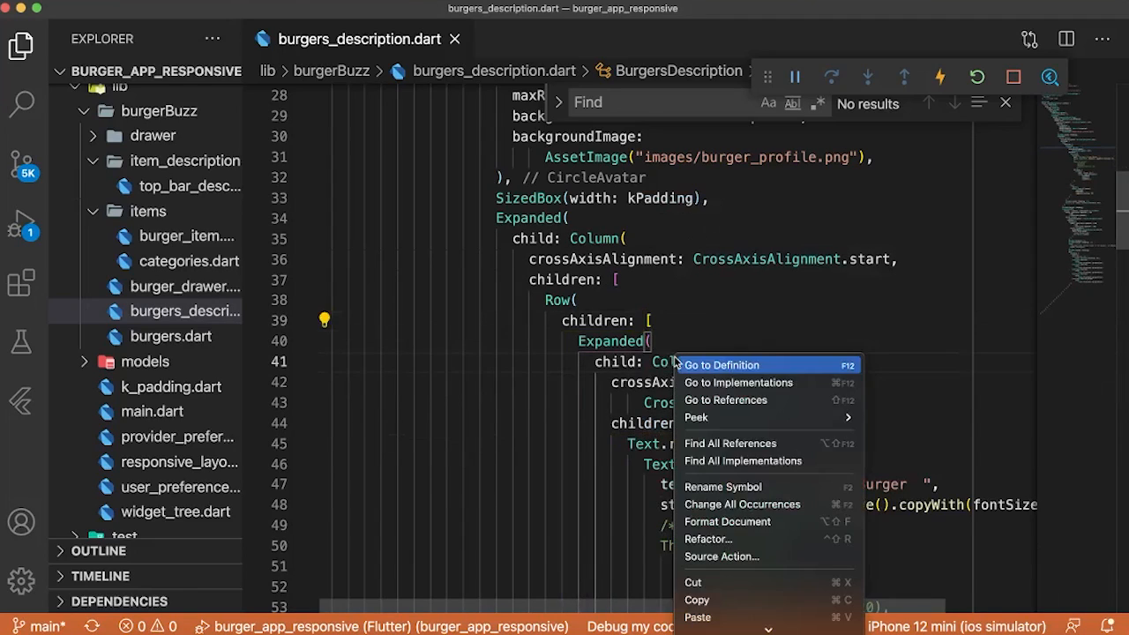
{"action": "mouse_move", "coordinate": [705, 540]}
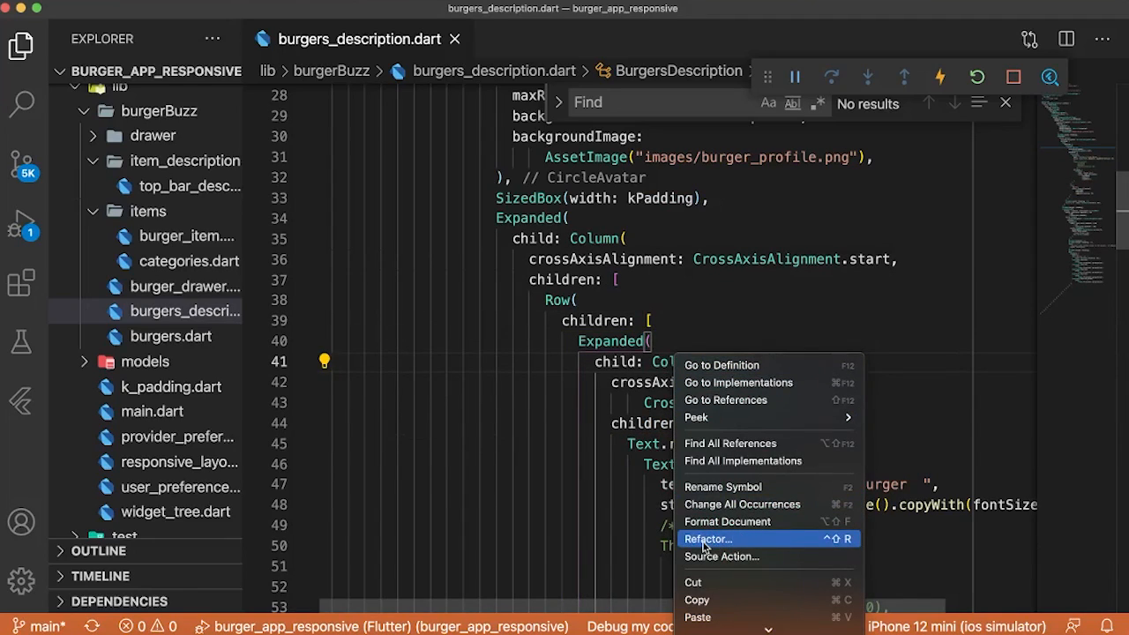
{"action": "left_click", "coordinate": [709, 540]}
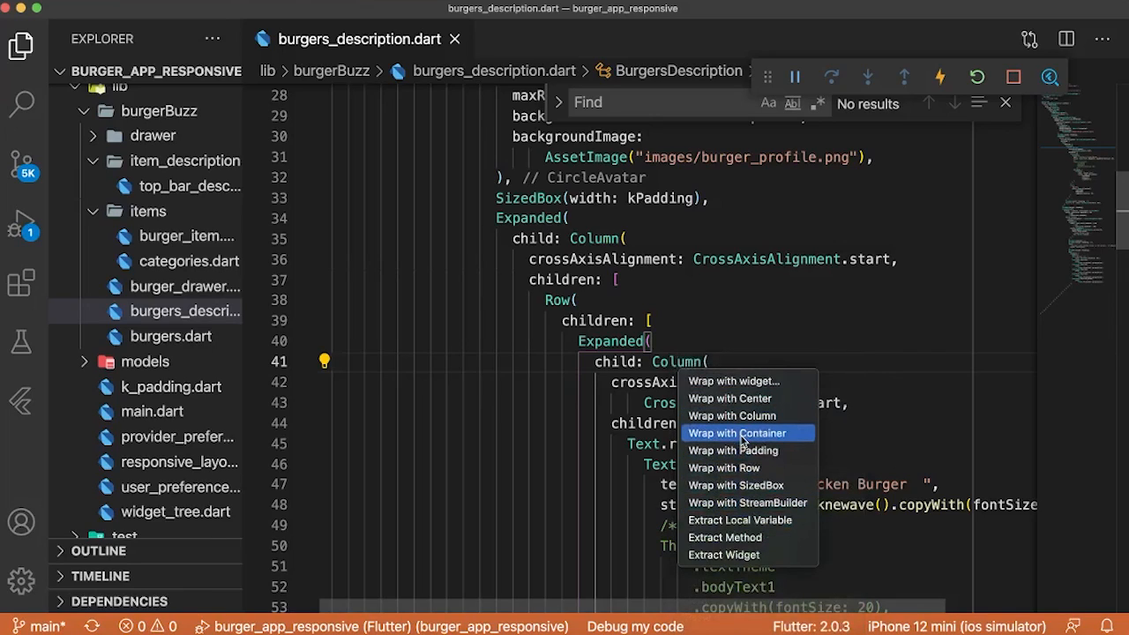
{"action": "left_click", "coordinate": [737, 432]}
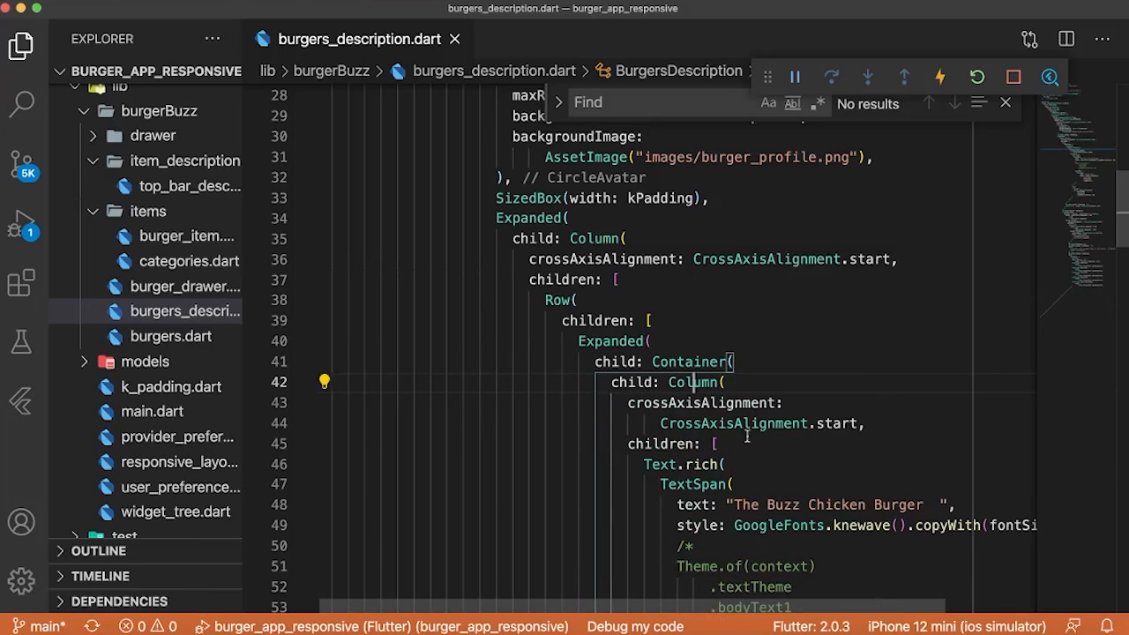
{"action": "mouse_move", "coordinate": [692, 361]}
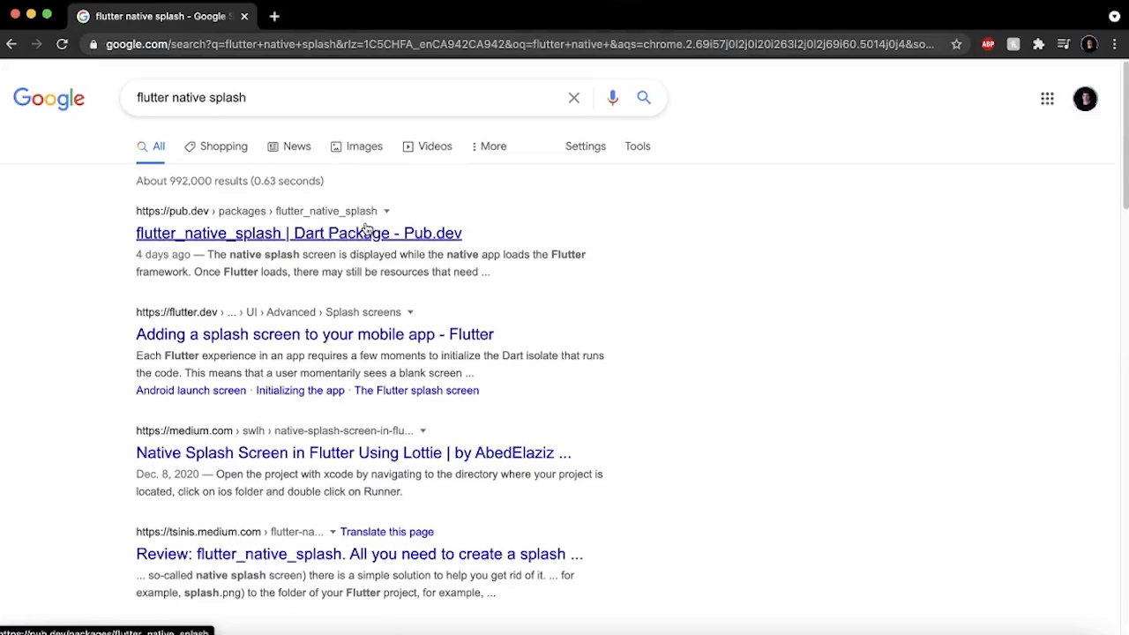
Step: Go to the flutter_native_splash package page on pub.dev from the search results
{"action": "left_click", "coordinate": [298, 233]}
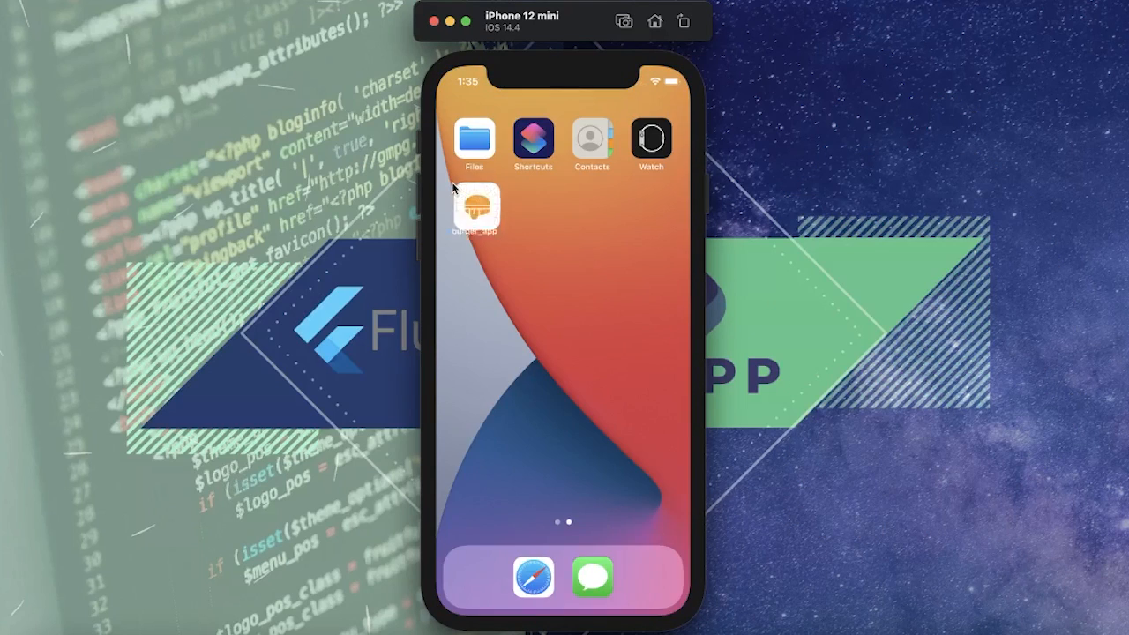
Step: Launch Burger Buzz from the home screen to show its orange native splash screen
{"action": "left_click", "coordinate": [475, 210]}
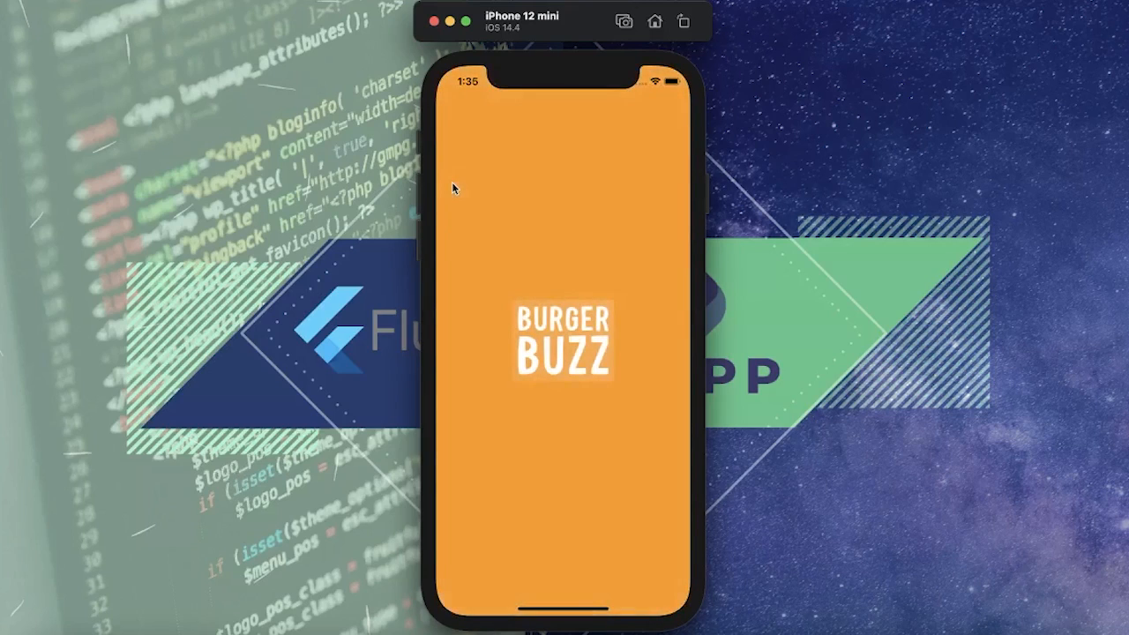